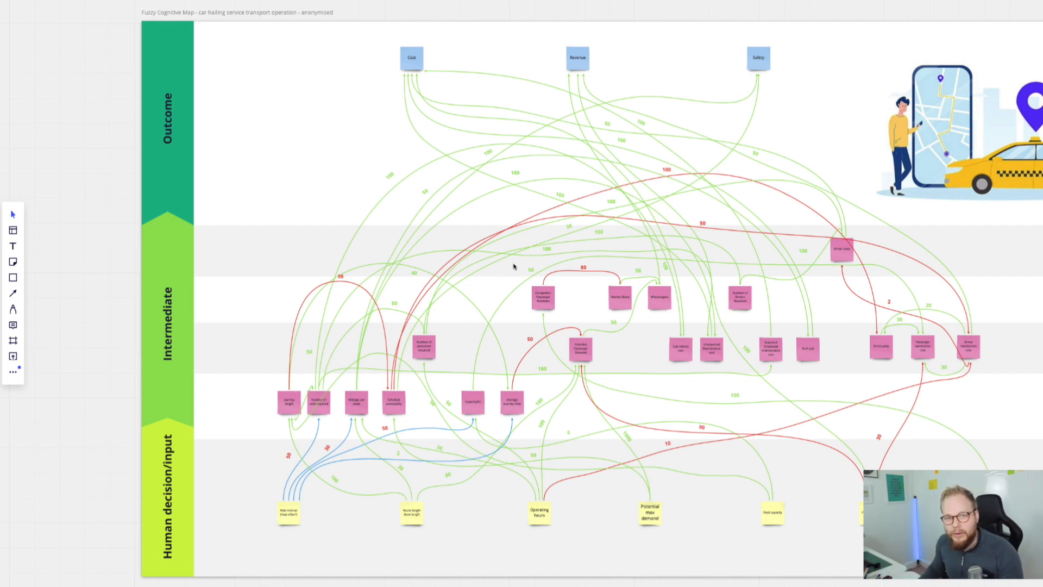
{"action": "mouse_move", "coordinate": [423, 331]}
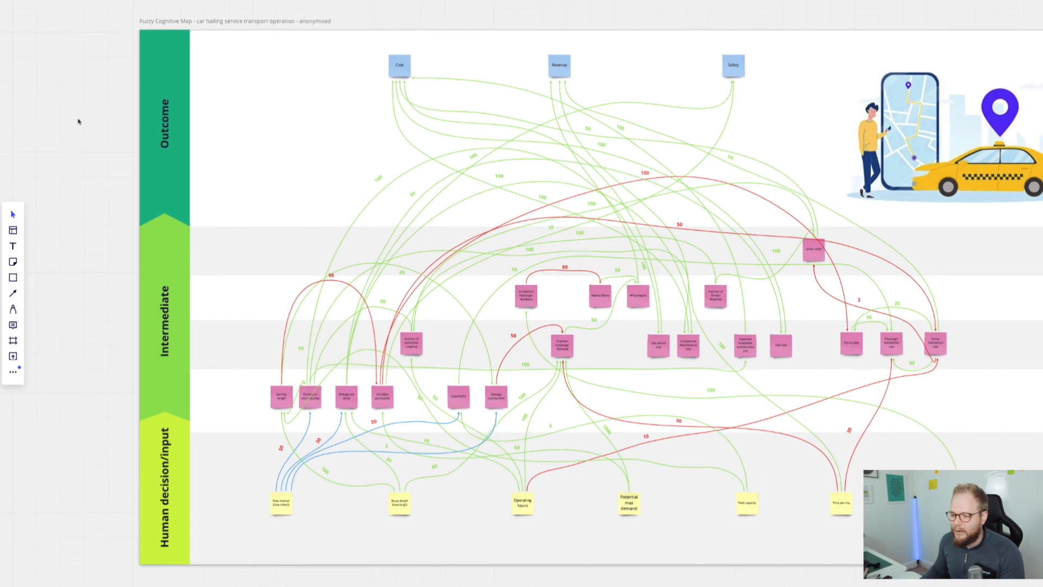
{"action": "mouse_move", "coordinate": [515, 79]}
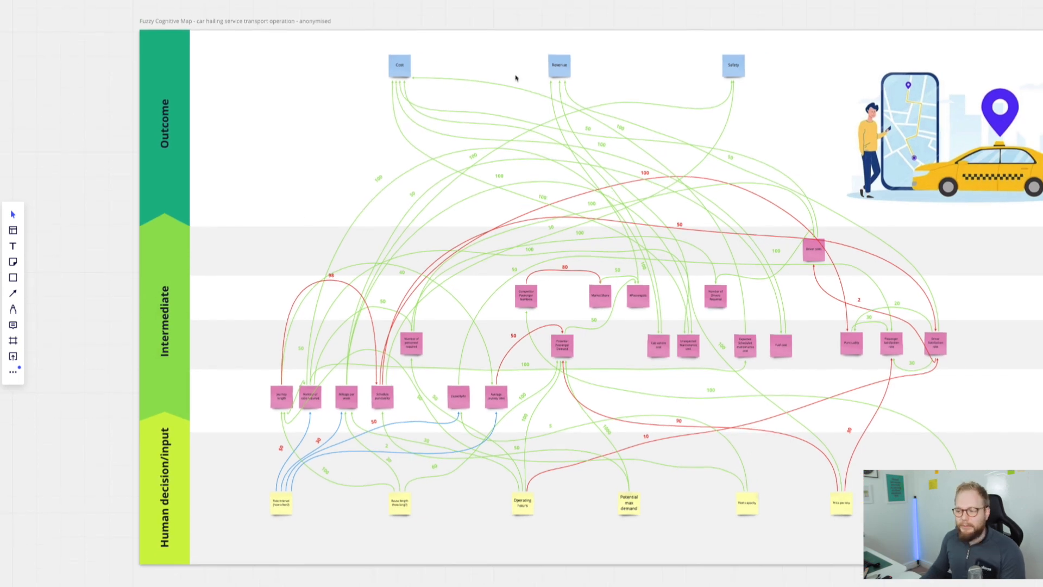
{"action": "mouse_move", "coordinate": [700, 469]}
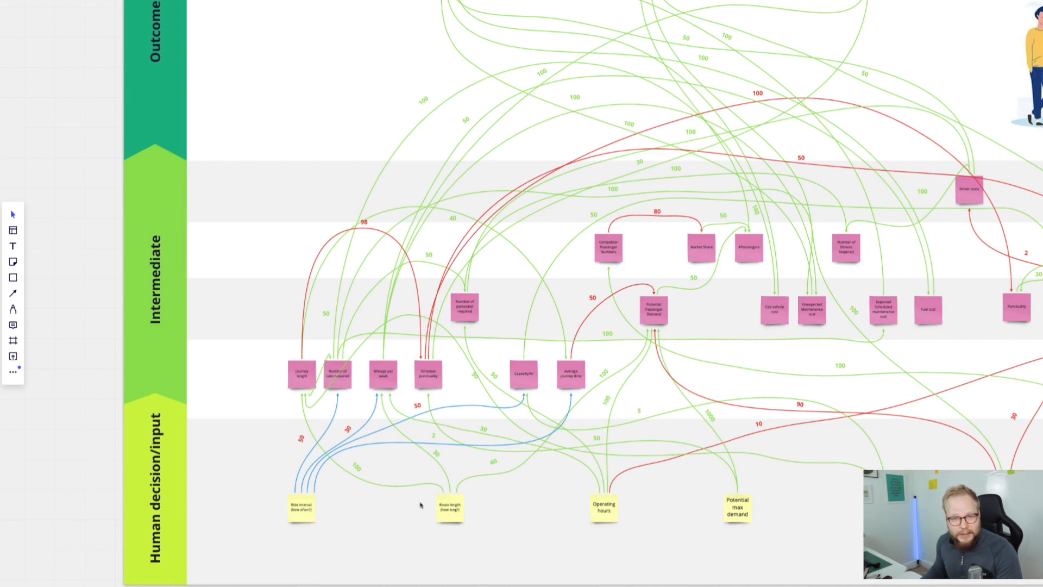
- Review the Cost outcome note and the intermediate notes around it on the map
{"action": "scroll", "scroll_direction": "down", "scroll_amount": 3}
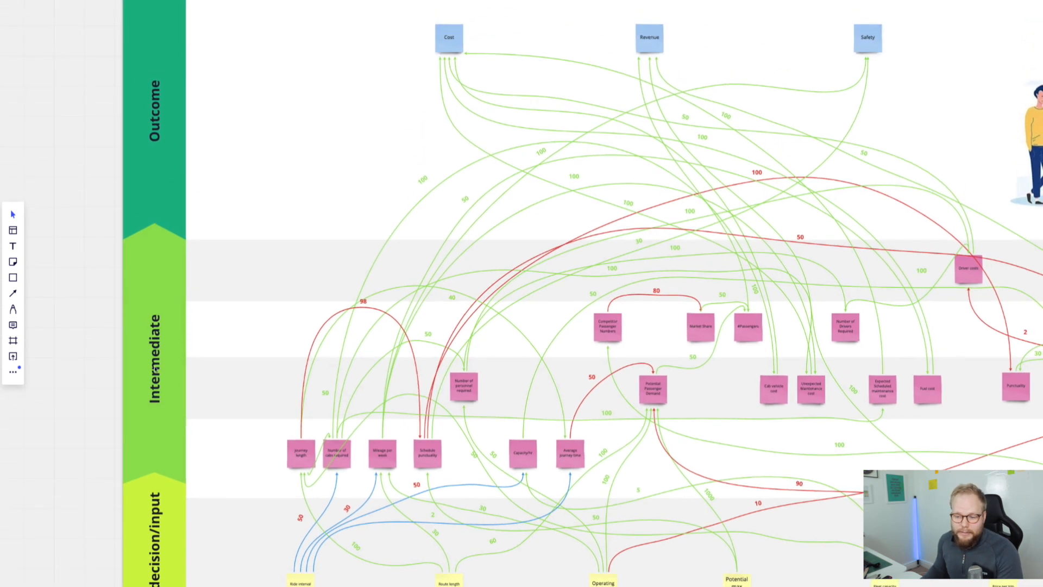
{"action": "mouse_move", "coordinate": [478, 359]}
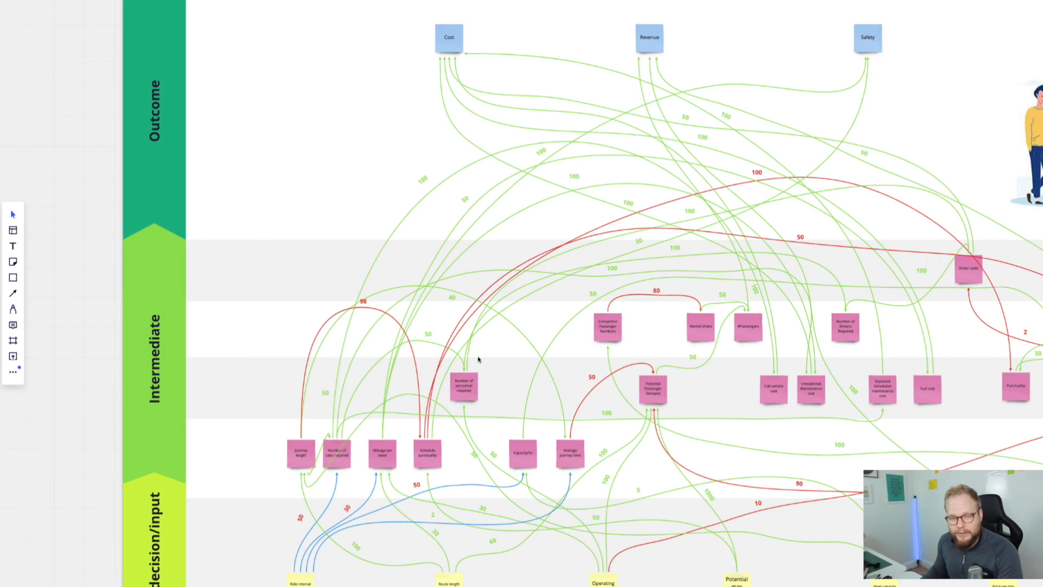
{"action": "mouse_move", "coordinate": [94, 108]}
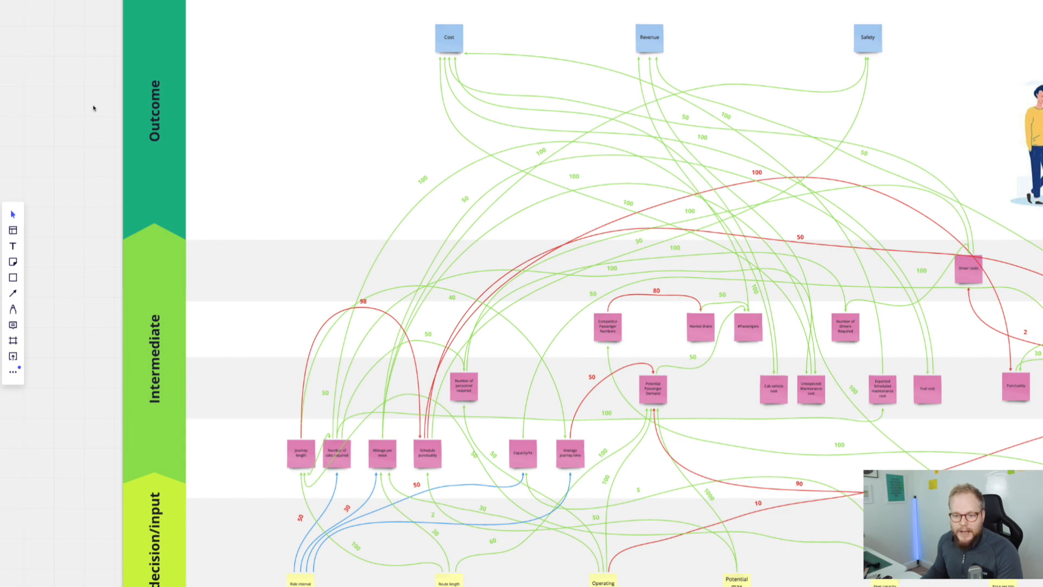
{"action": "scroll", "scroll_direction": "down", "scroll_amount": 3}
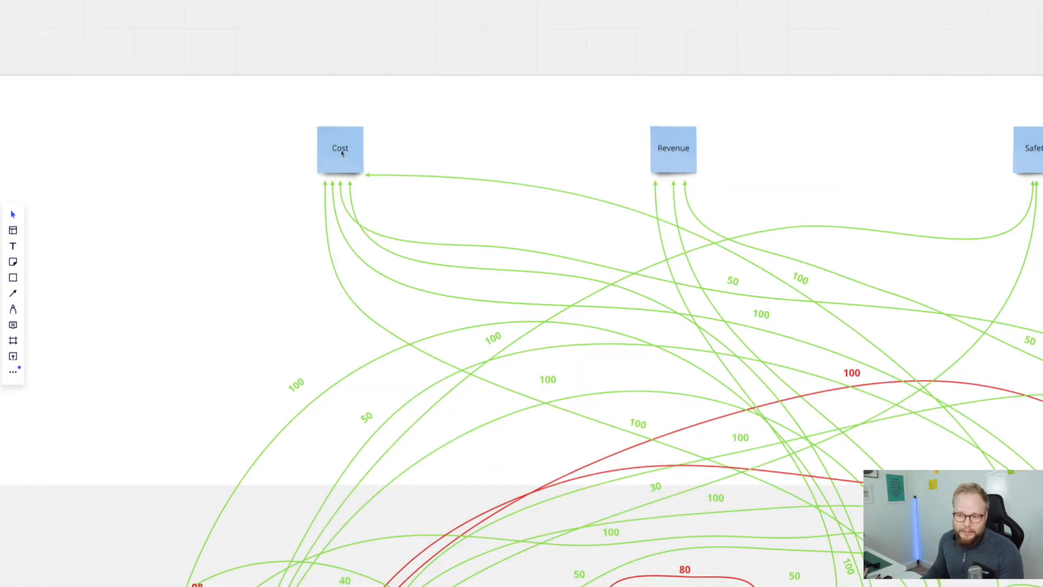
{"action": "left_click", "coordinate": [672, 148]}
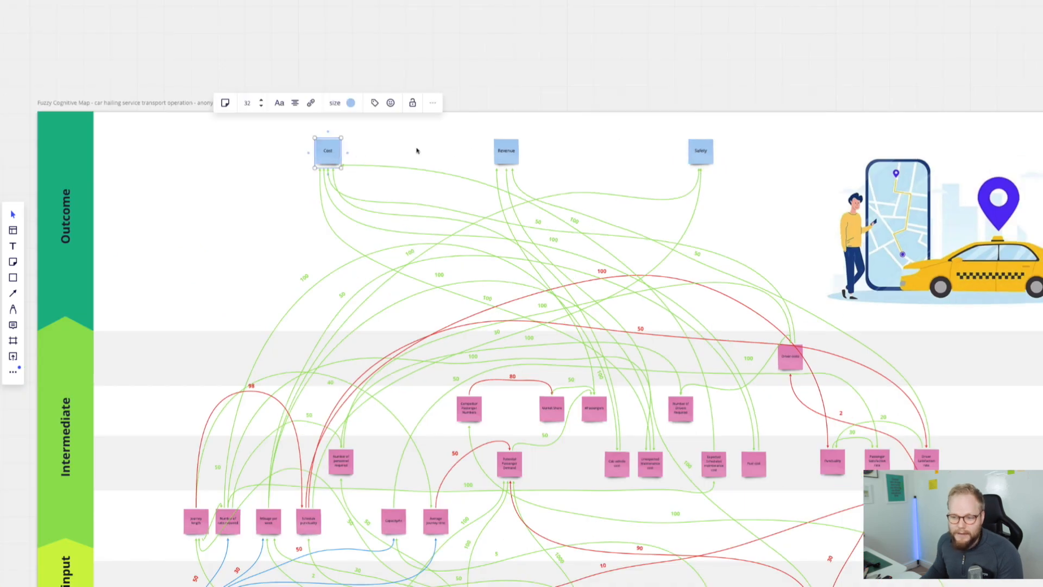
{"action": "left_click", "coordinate": [505, 150]}
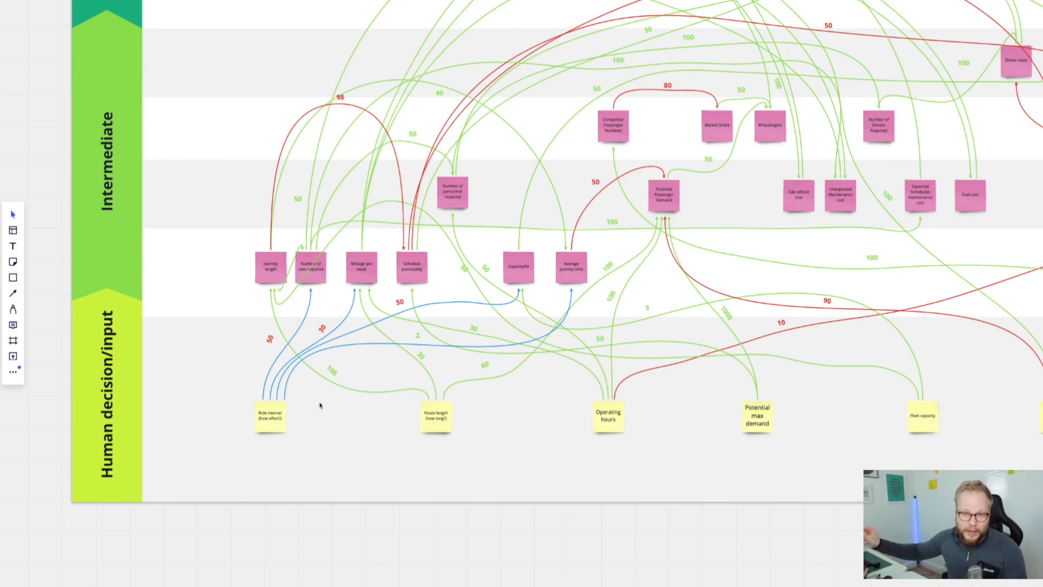
{"action": "mouse_move", "coordinate": [336, 363]}
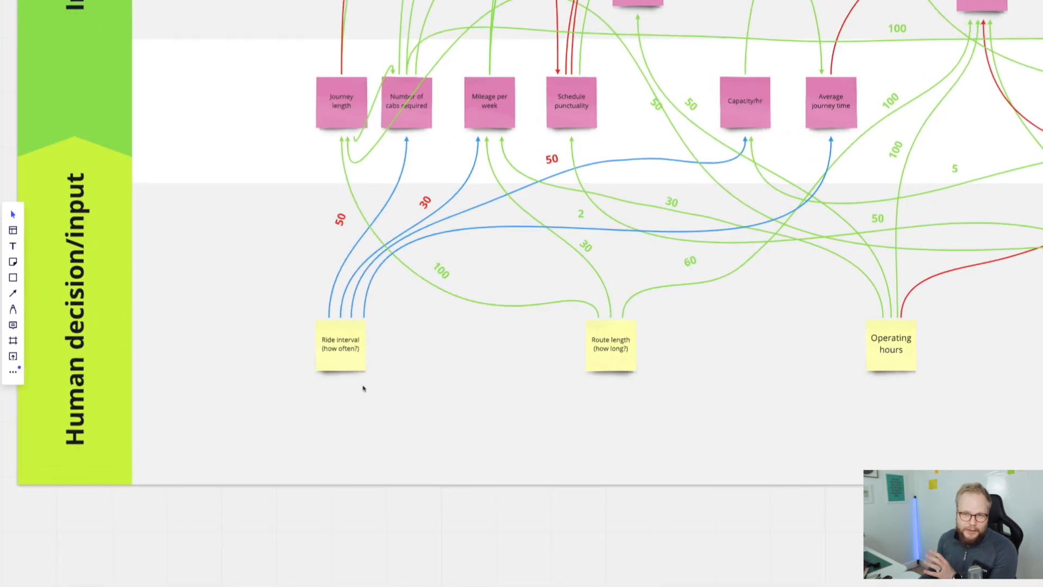
{"action": "left_click", "coordinate": [340, 346]}
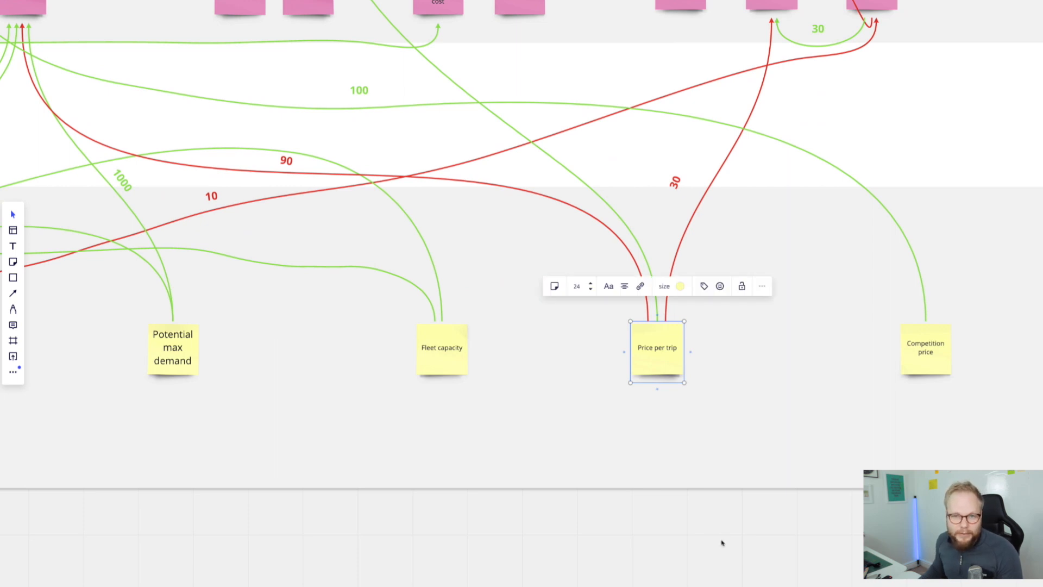
{"action": "left_click", "coordinate": [925, 351]}
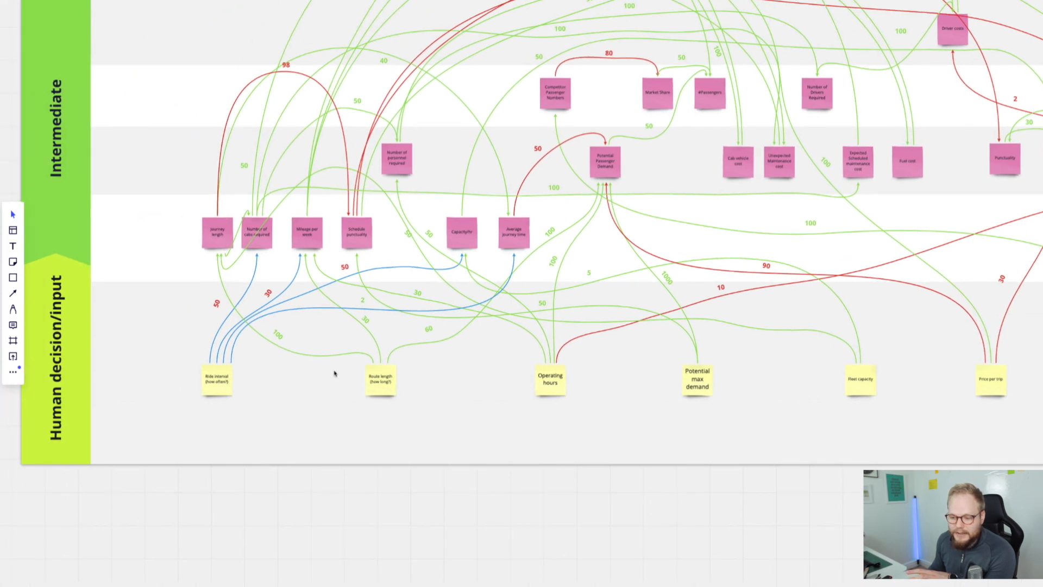
{"action": "mouse_move", "coordinate": [651, 399]}
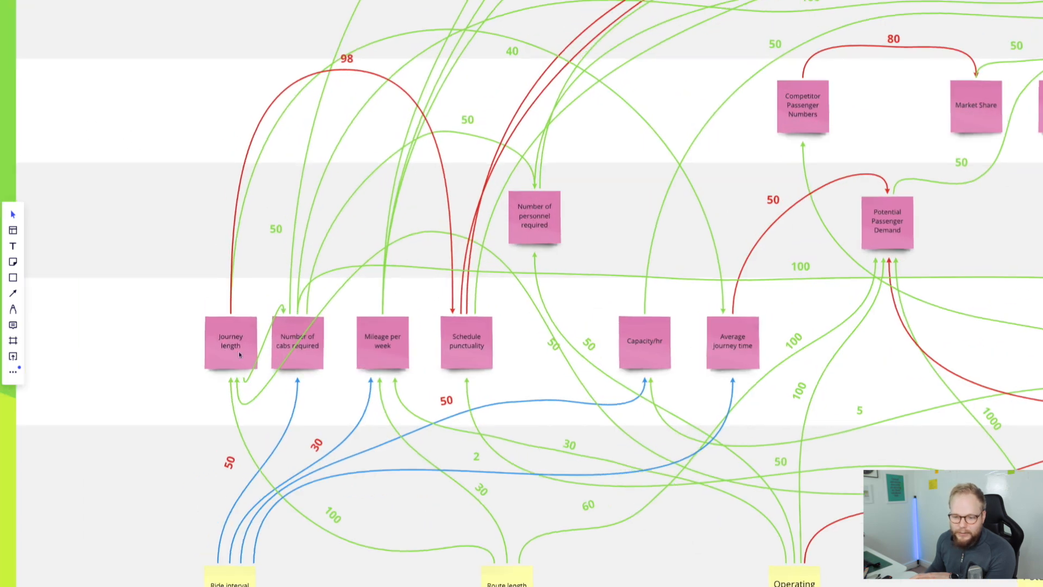
- Inspect the Number of cabs required, Mileage per week, Cost and Revenue notes in turn
{"action": "left_click", "coordinate": [298, 344]}
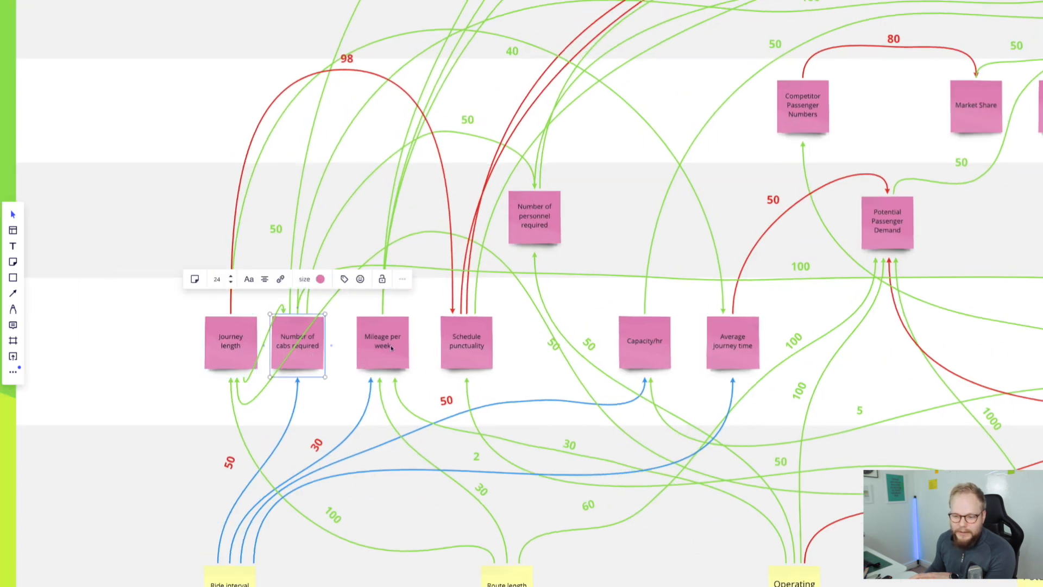
{"action": "left_click", "coordinate": [466, 342]}
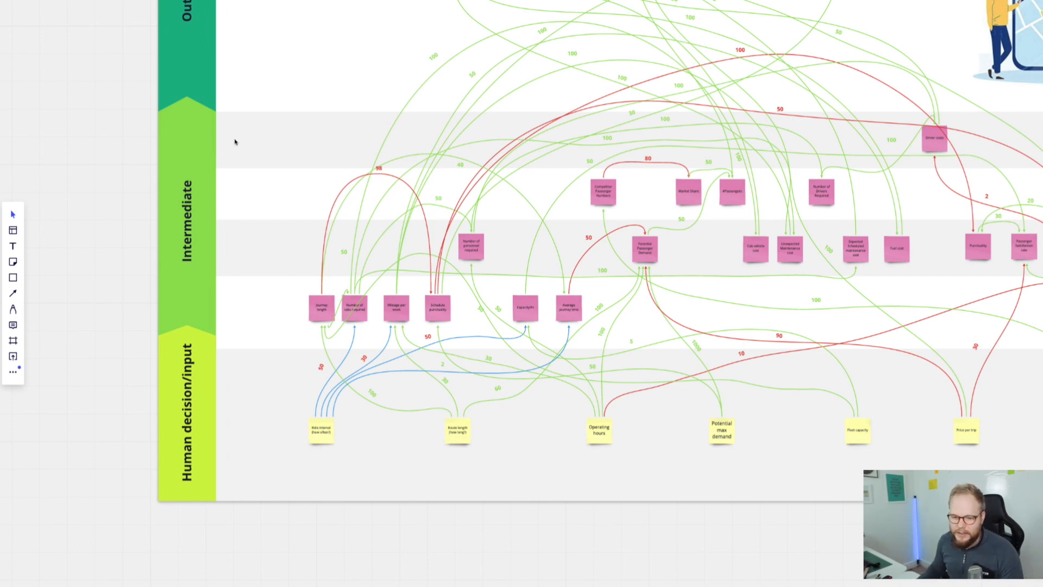
{"action": "mouse_move", "coordinate": [164, 398]}
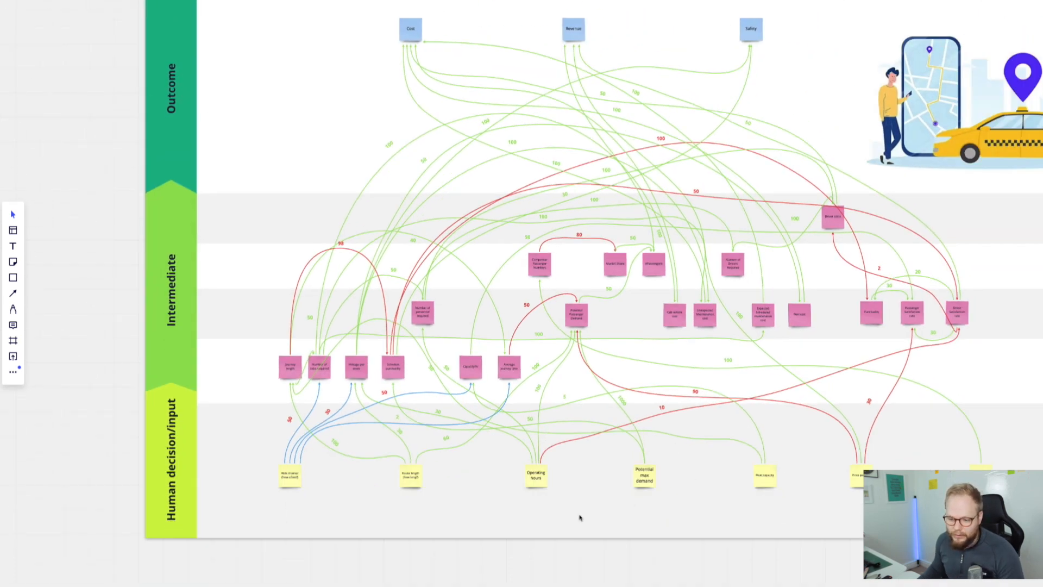
{"action": "left_click", "coordinate": [411, 29]}
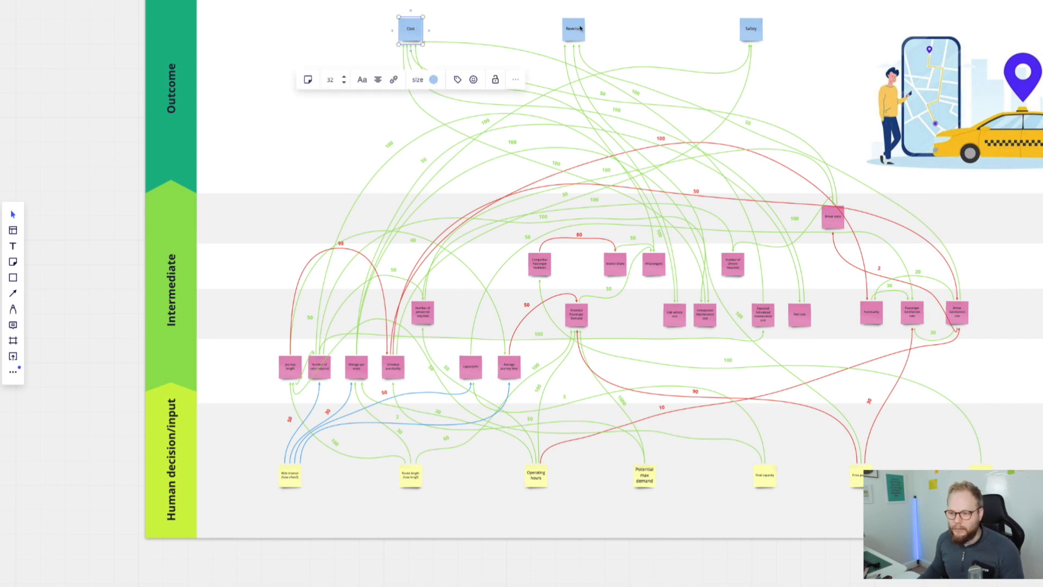
{"action": "left_click", "coordinate": [572, 29]}
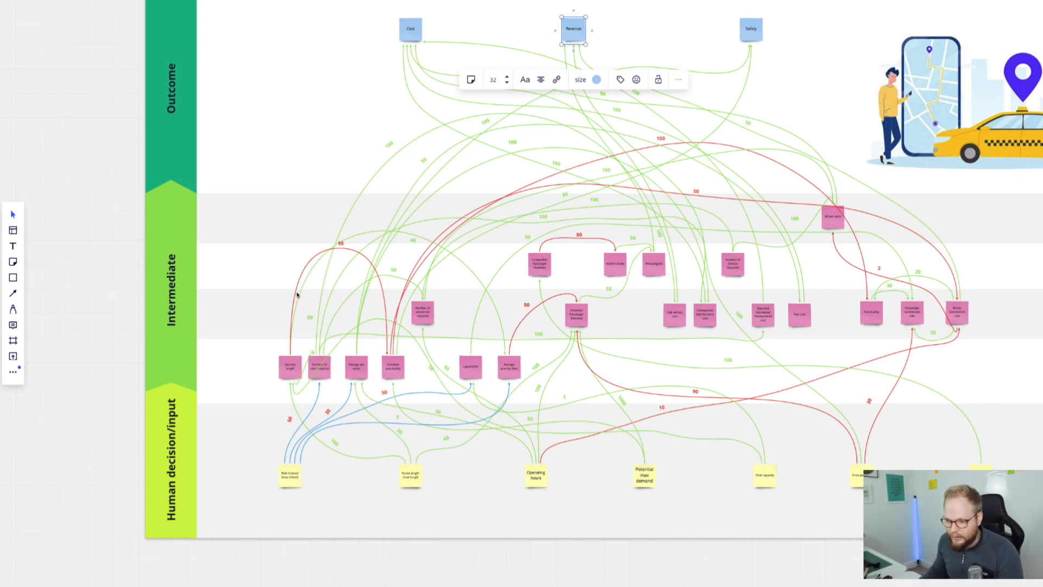
{"action": "mouse_move", "coordinate": [488, 337]}
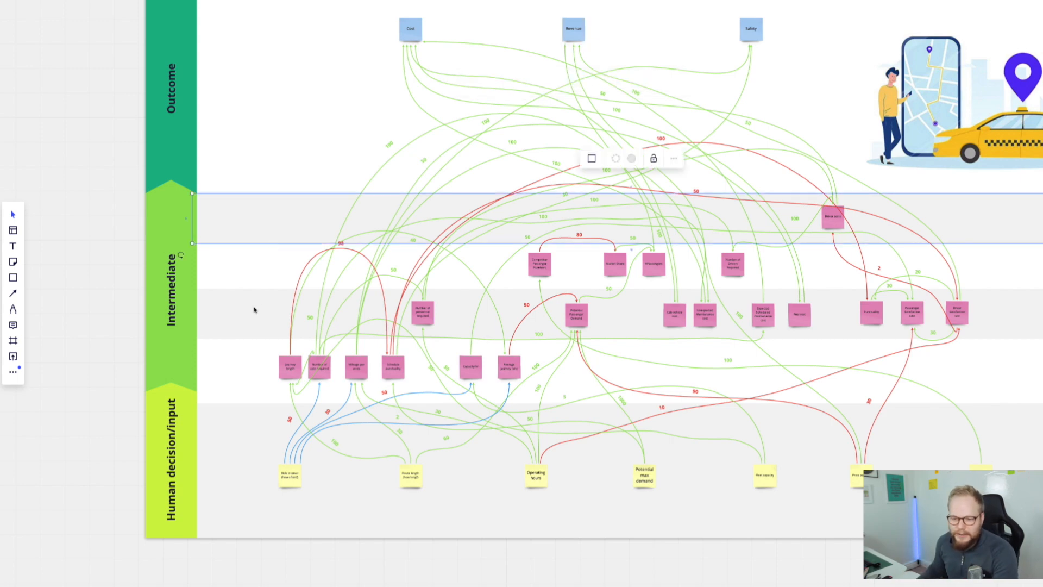
{"action": "left_click", "coordinate": [411, 28]}
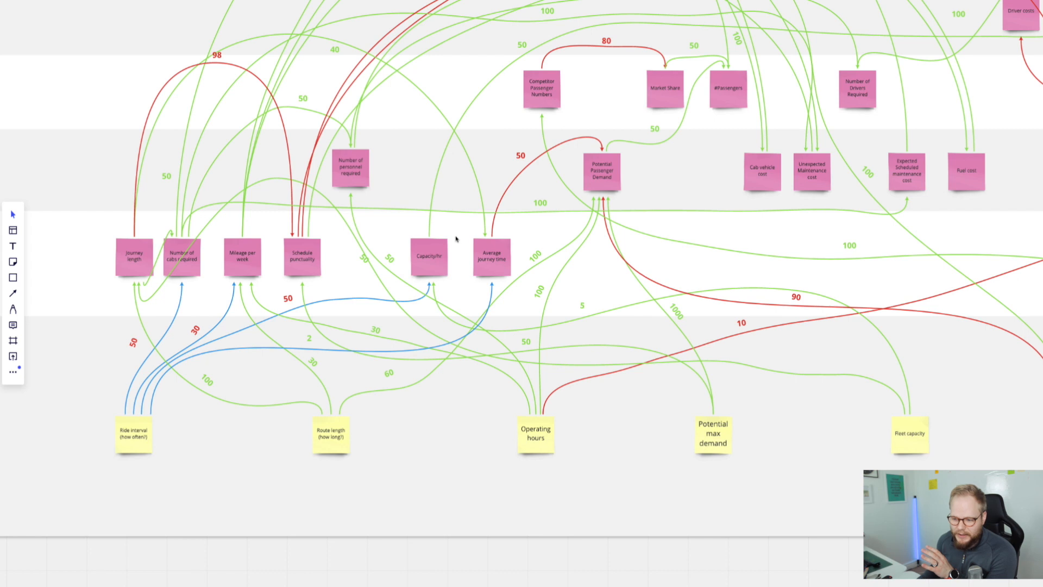
- Inspect the Operating hours, Potential Passenger Demand and Revenue notes and their links
{"action": "left_click", "coordinate": [536, 433]}
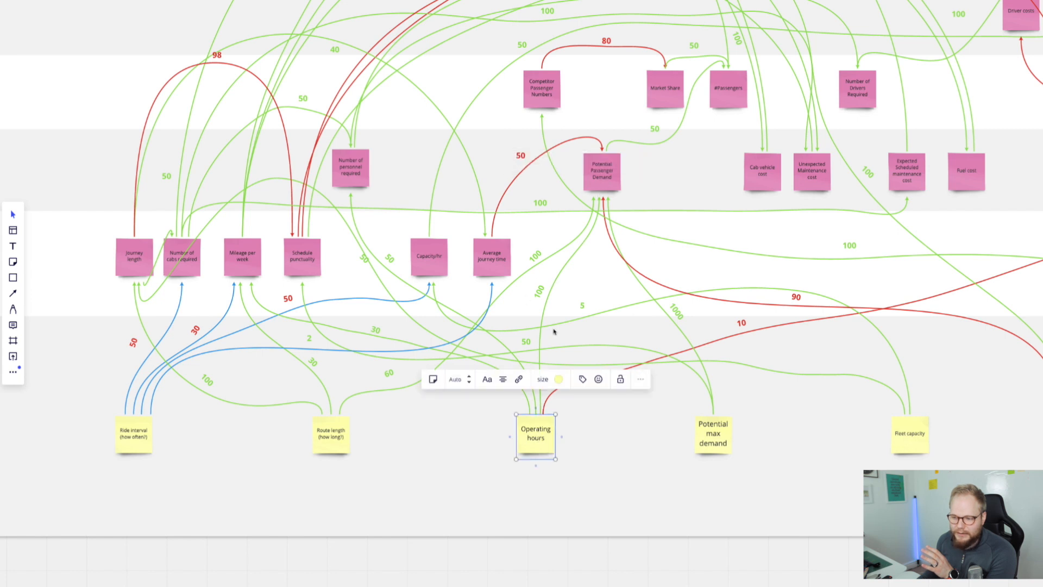
{"action": "left_click", "coordinate": [601, 171]}
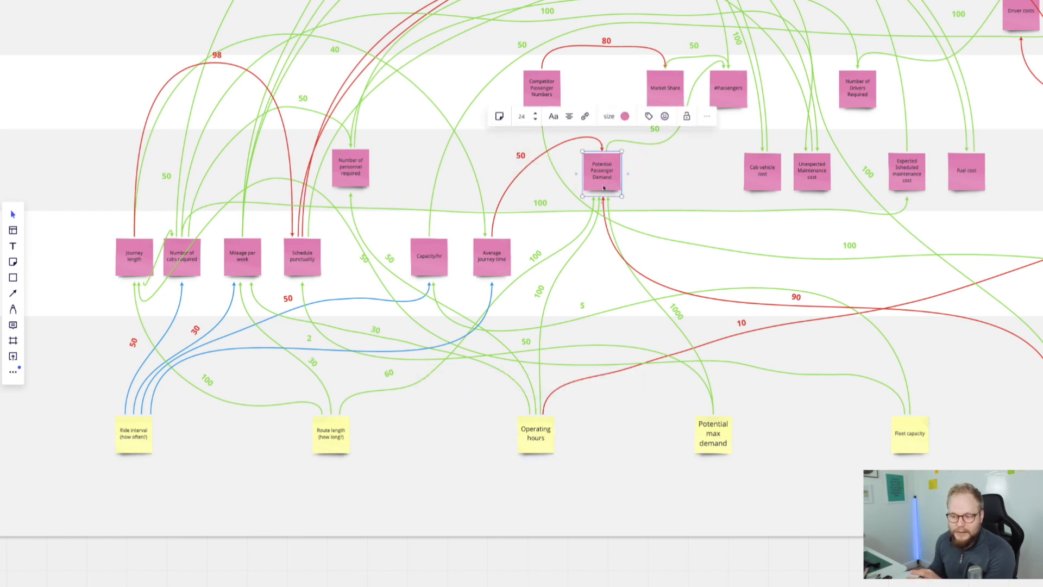
{"action": "left_click", "coordinate": [534, 434]}
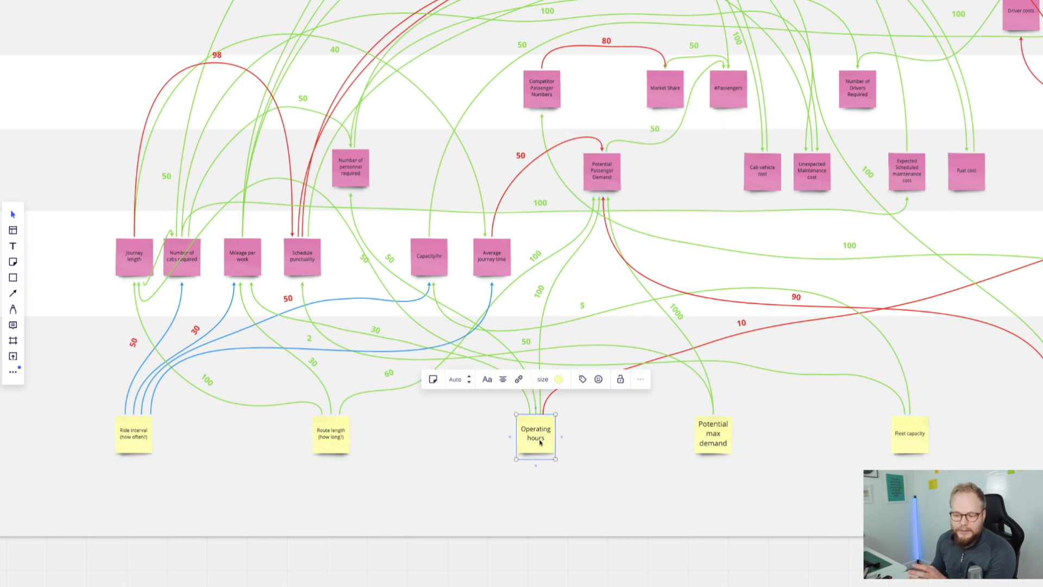
{"action": "left_click", "coordinate": [601, 171]}
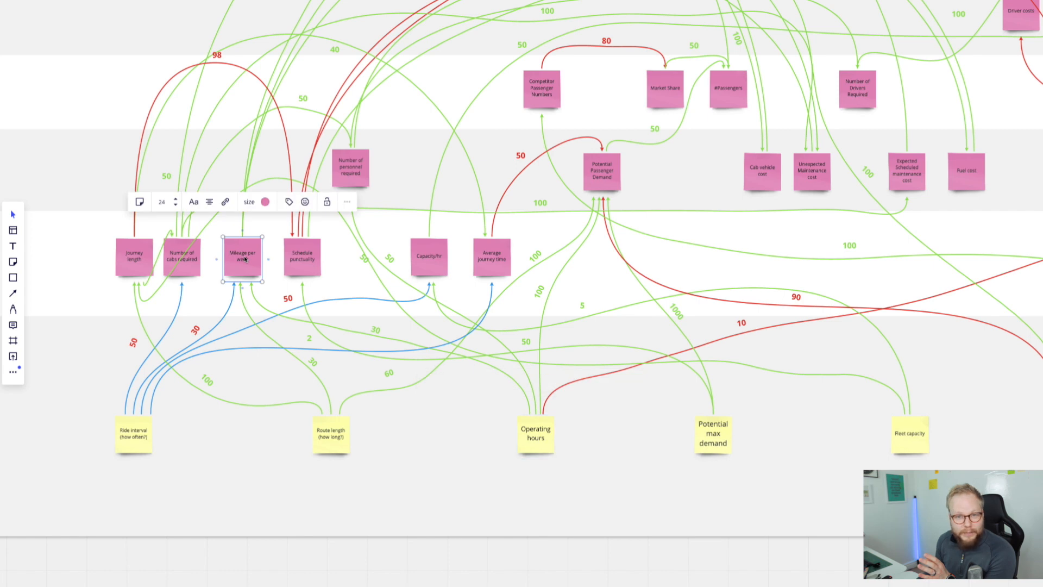
{"action": "scroll", "scroll_direction": "down", "scroll_amount": 3}
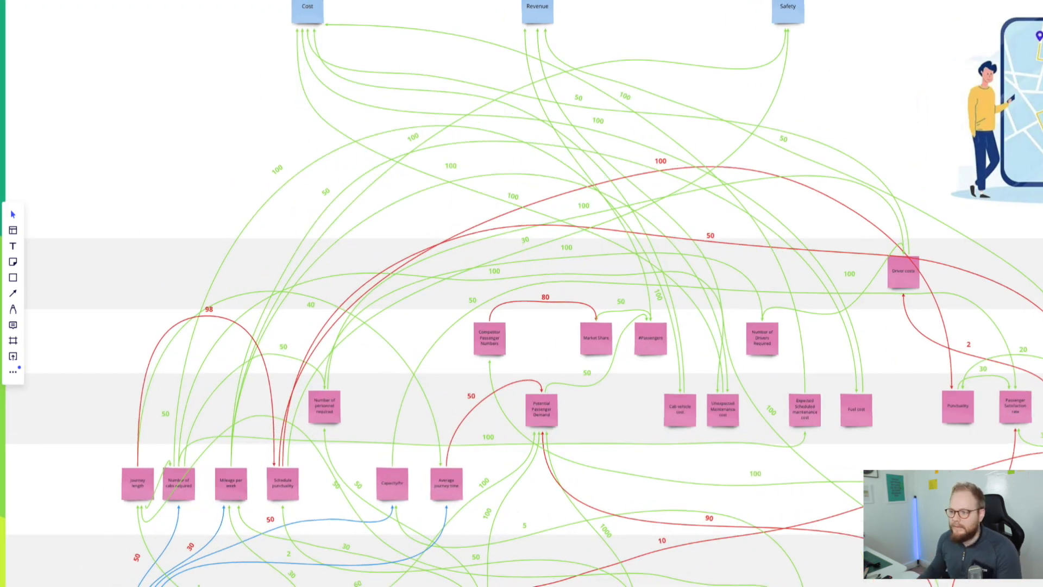
{"action": "left_click", "coordinate": [536, 12]}
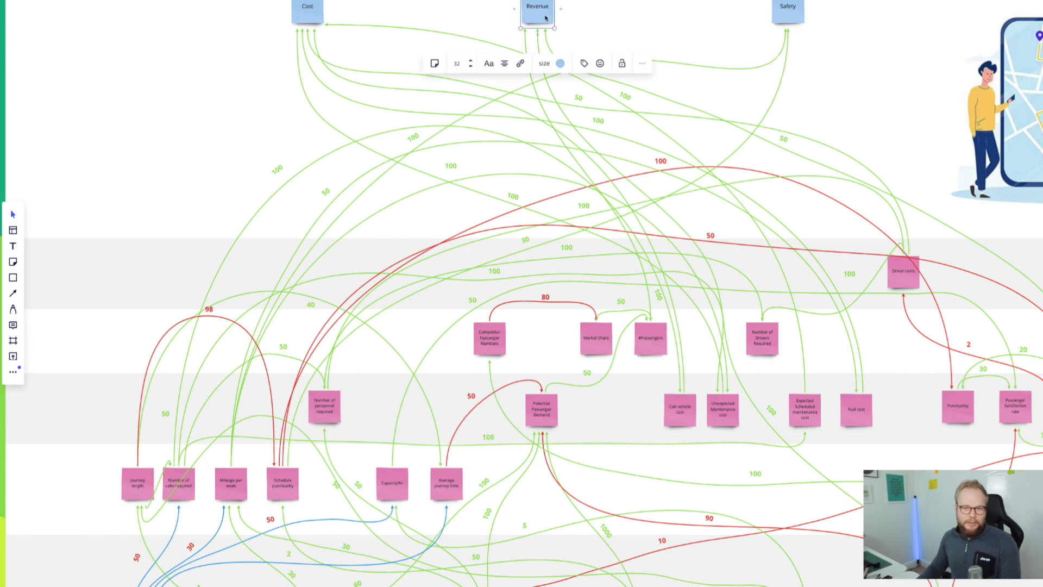
{"action": "mouse_move", "coordinate": [390, 404]}
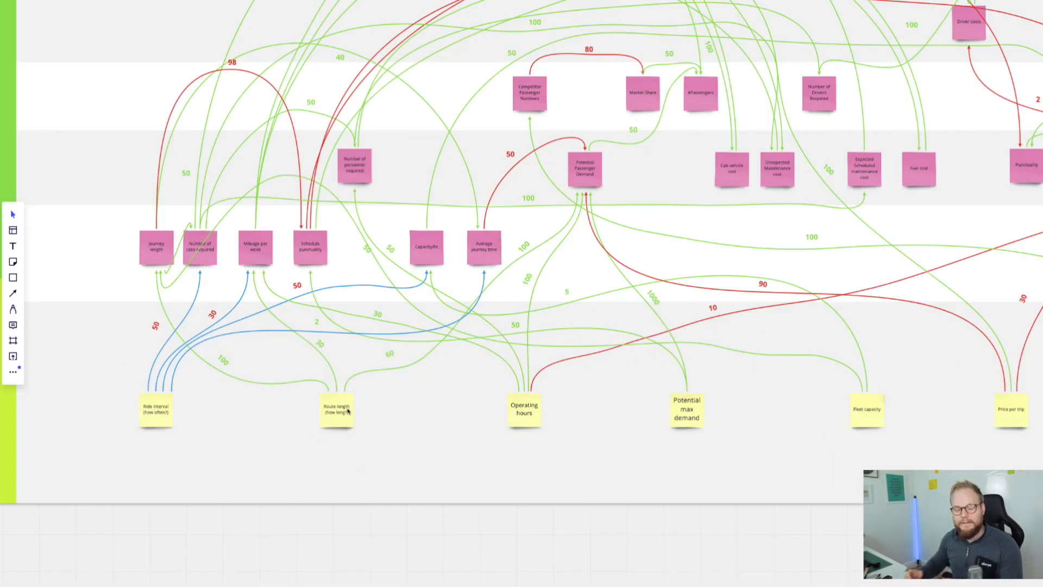
{"action": "mouse_move", "coordinate": [535, 335]}
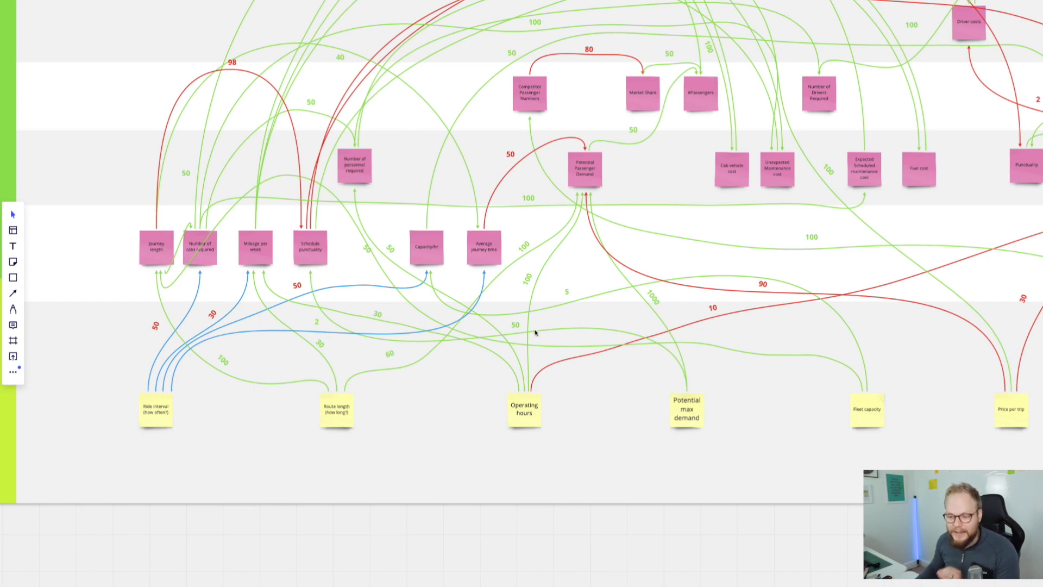
- Check the Route length–Journey length link, then add a green slider under Route length with its knob to the right
{"action": "left_click", "coordinate": [515, 324]}
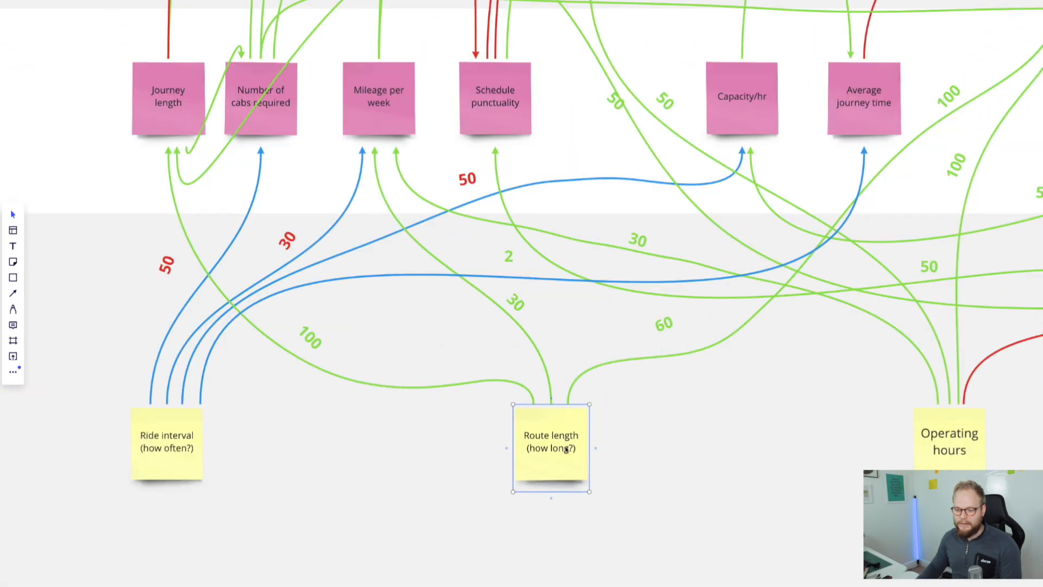
{"action": "left_click", "coordinate": [549, 445]}
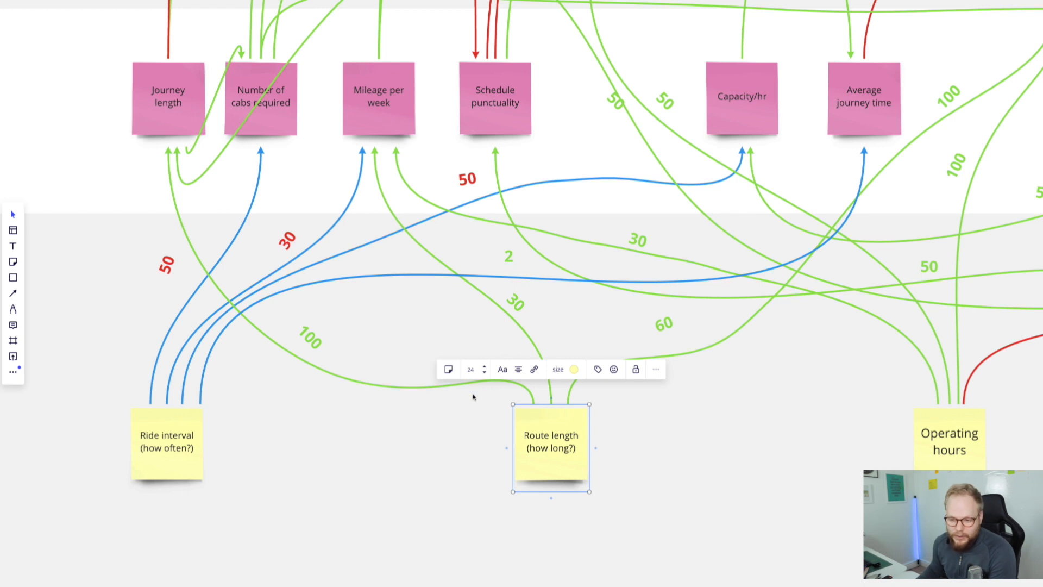
{"action": "left_click", "coordinate": [167, 99]}
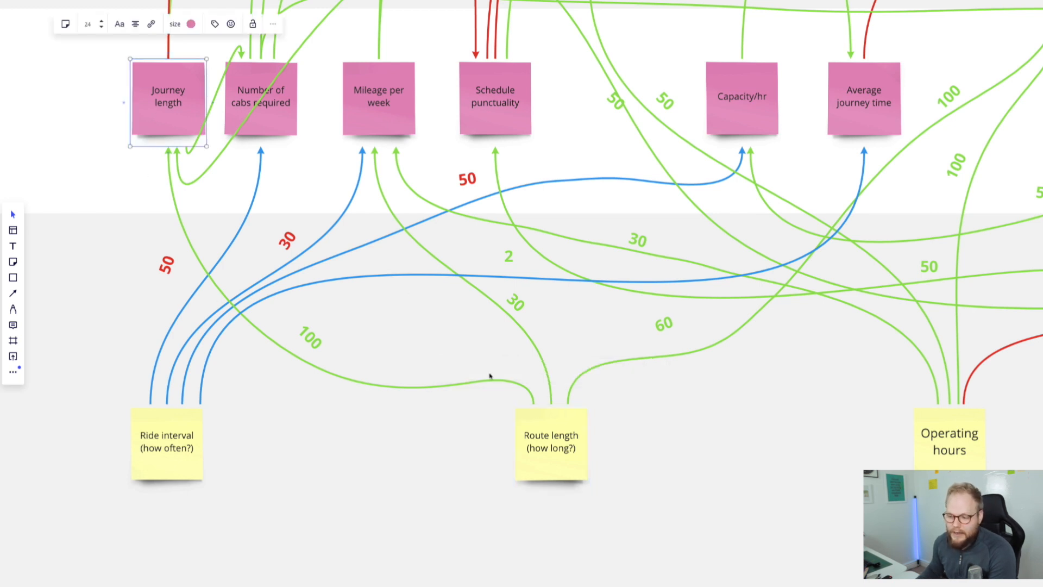
{"action": "left_click", "coordinate": [550, 443]}
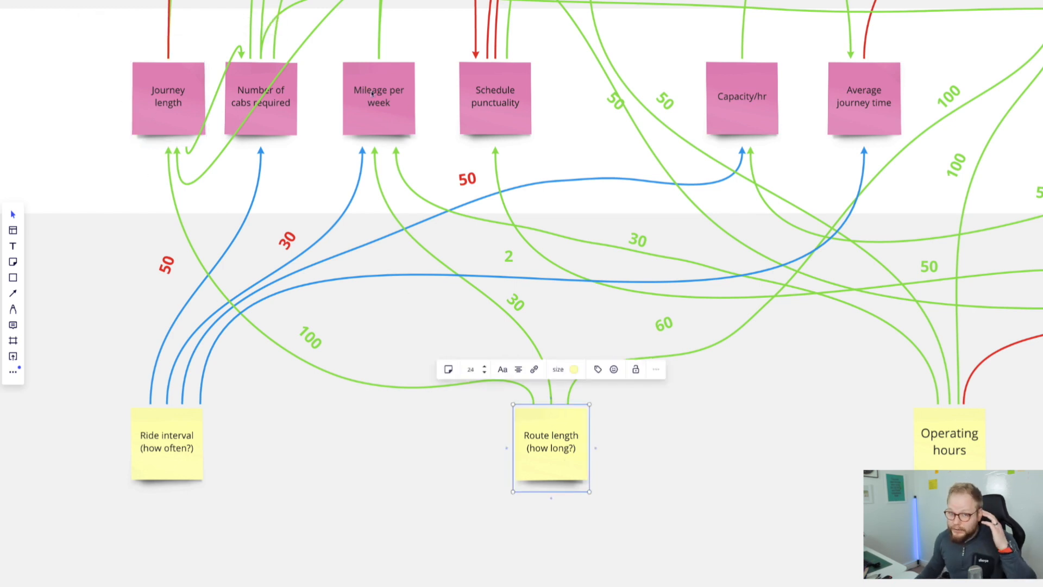
{"action": "left_click", "coordinate": [378, 100]}
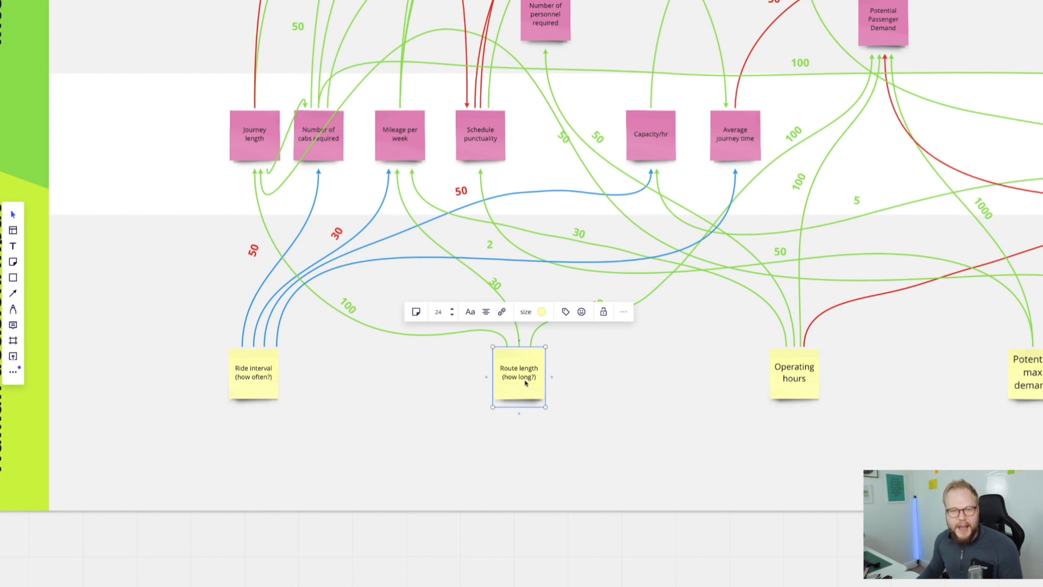
{"action": "mouse_move", "coordinate": [422, 419]}
{"action": "type", "text": "slider"}
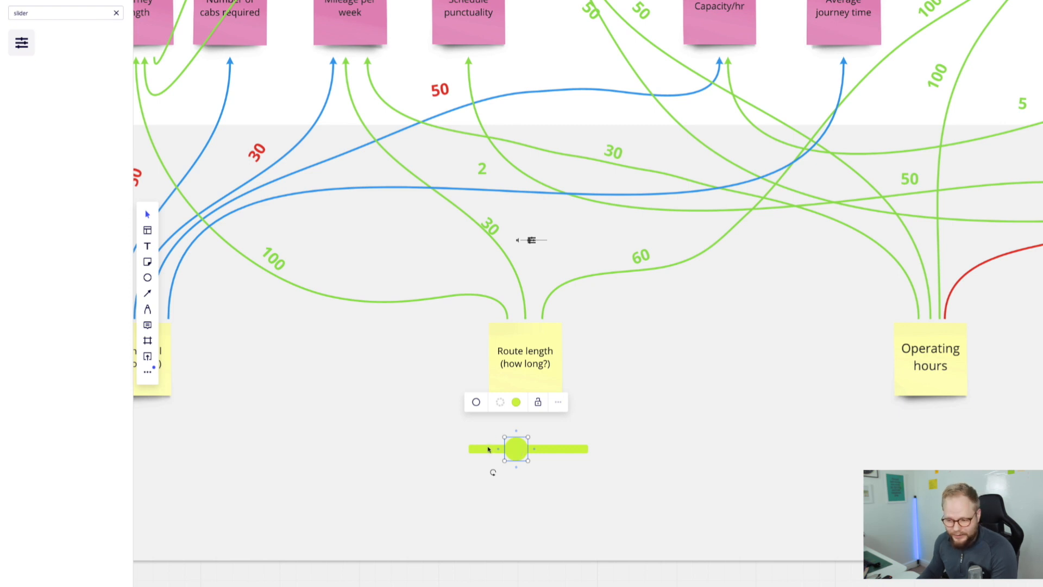
{"action": "left_click", "coordinate": [525, 362]}
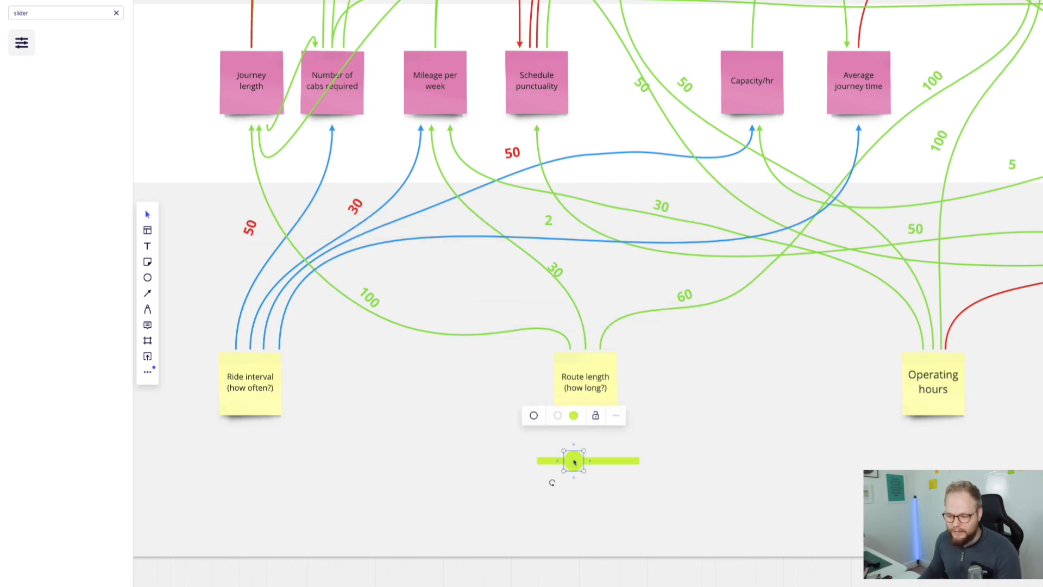
{"action": "left_click_drag", "start_coordinate": [574, 461], "coordinate": [598, 461]}
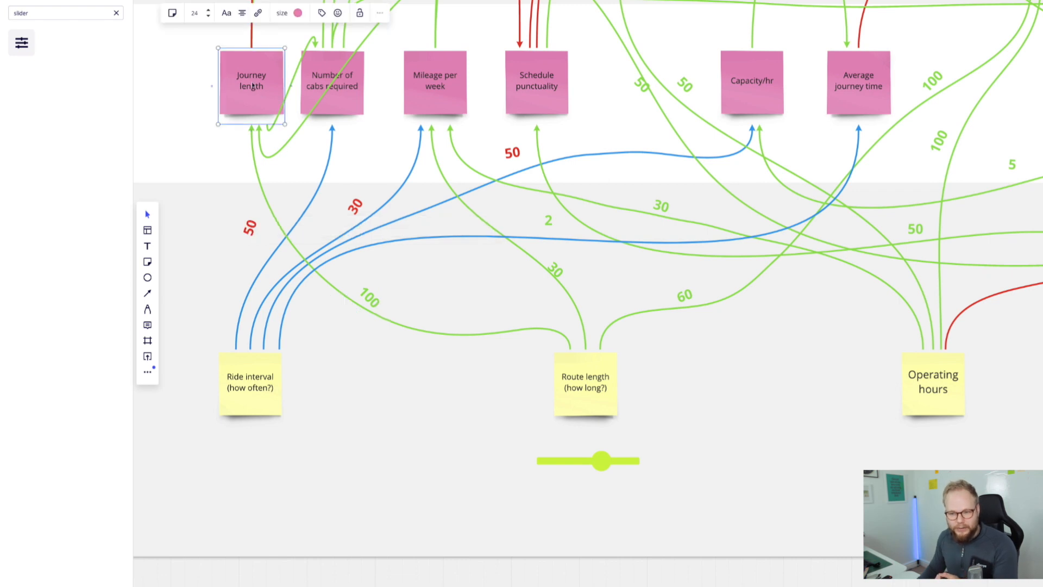
{"action": "mouse_move", "coordinate": [392, 316]}
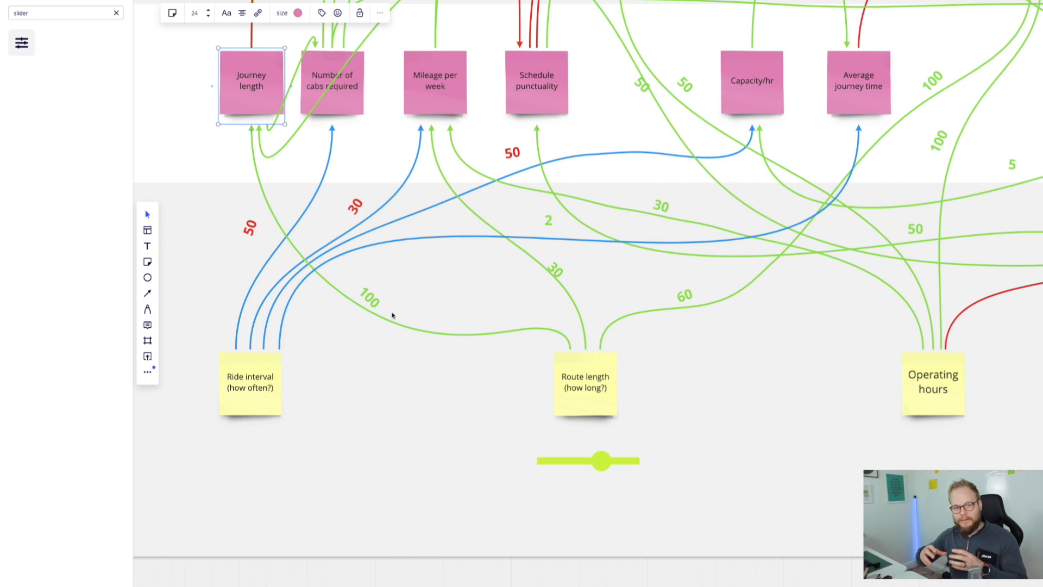
- Rewrite the Route length link weights as percentages: 100%, 30% and -60%
{"action": "left_click", "coordinate": [368, 297]}
{"action": "type", "text": "%"}
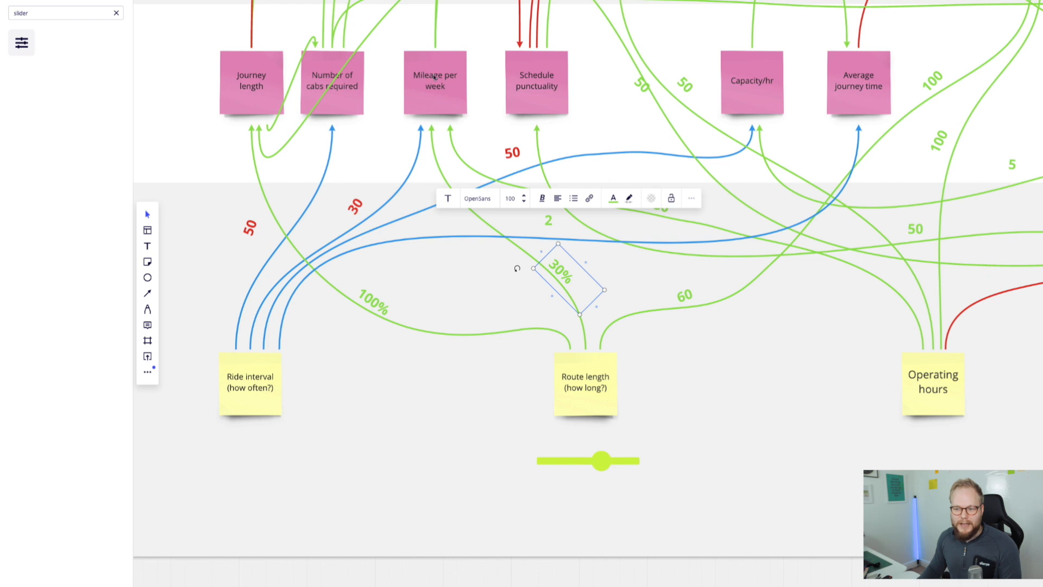
{"action": "mouse_move", "coordinate": [568, 269]}
{"action": "type", "text": "%"}
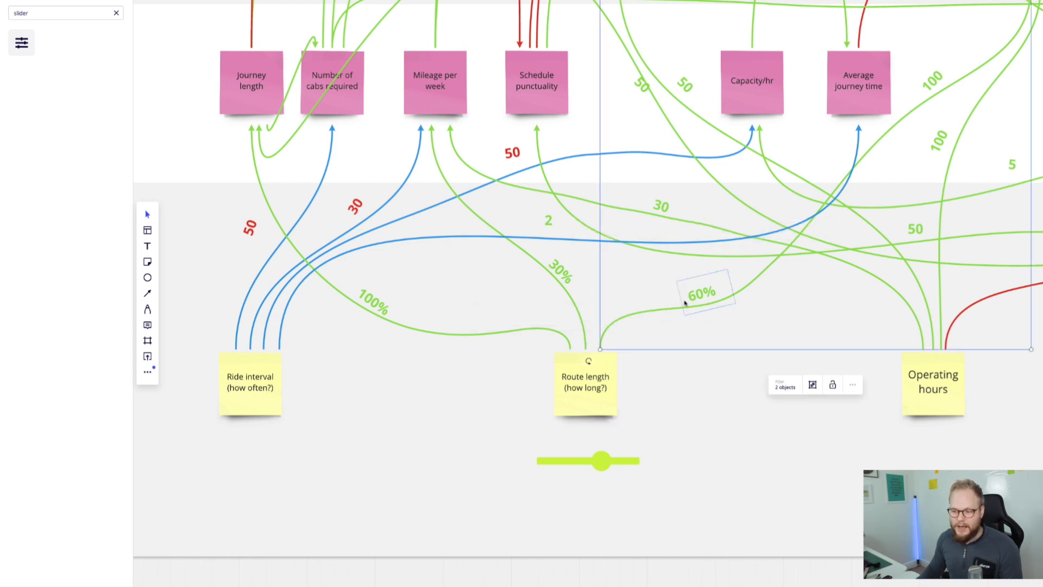
{"action": "left_click", "coordinate": [705, 292]}
{"action": "type", "text": "-60"}
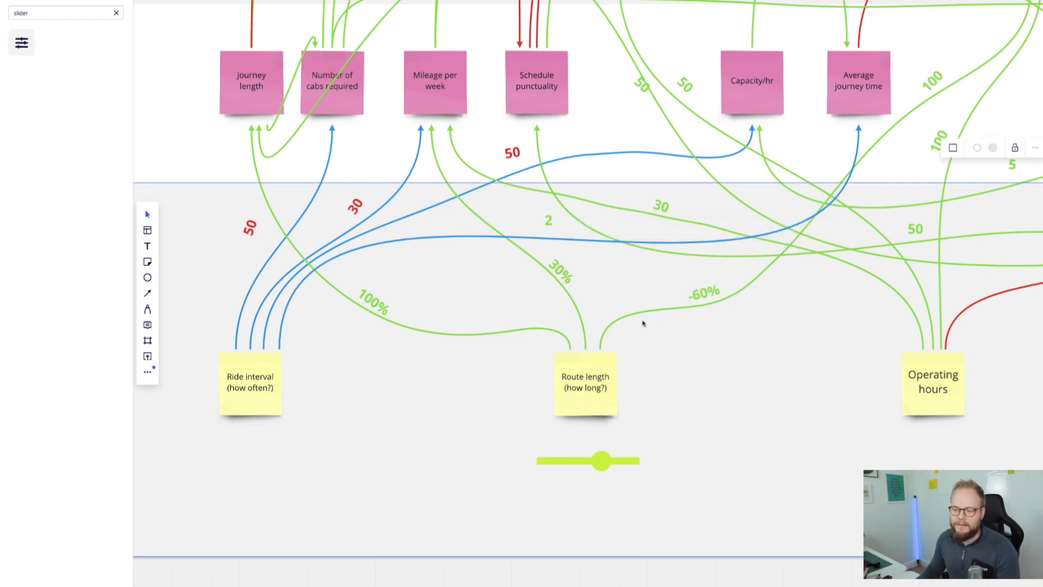
{"action": "mouse_move", "coordinate": [814, 140]}
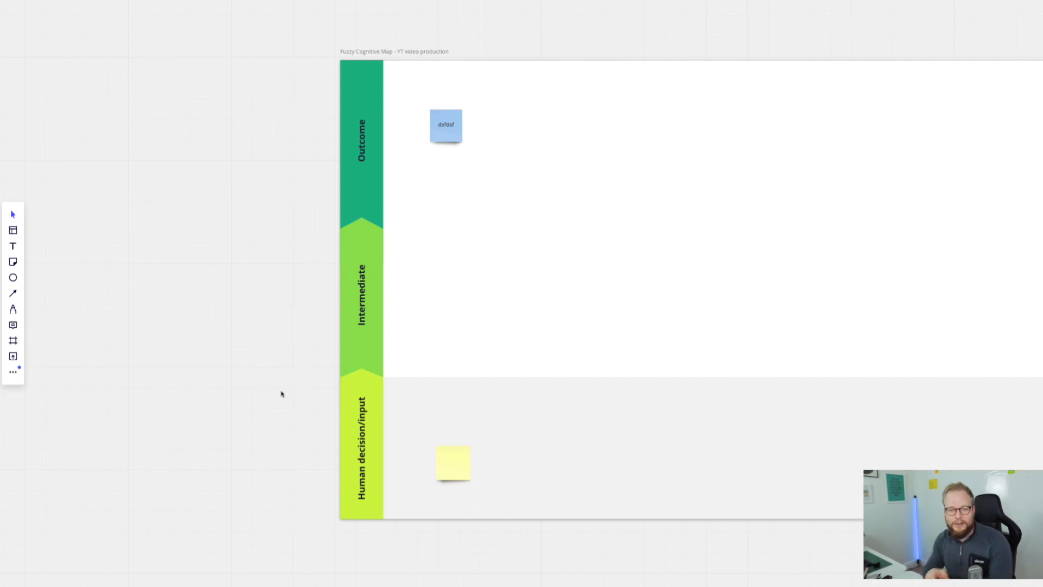
- Rename the blue outcome note in the YT video production frame to View duration
{"action": "left_click", "coordinate": [453, 464]}
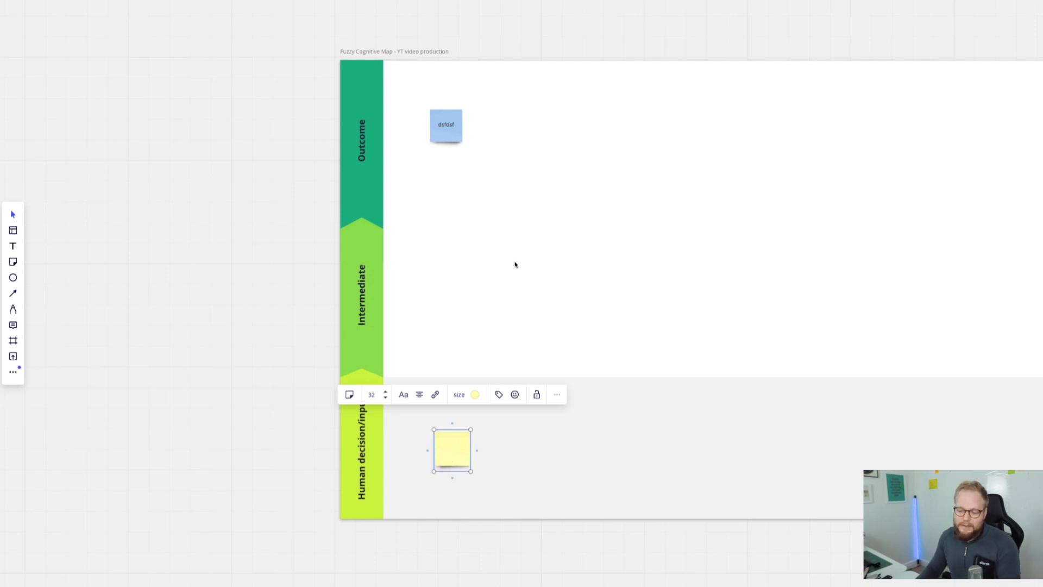
{"action": "mouse_move", "coordinate": [472, 147]}
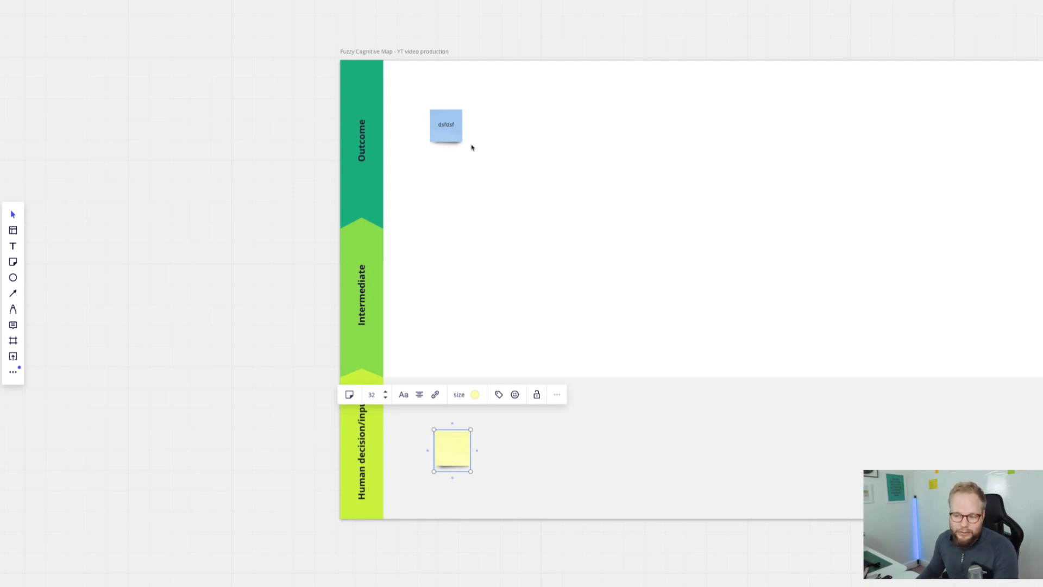
{"action": "left_click", "coordinate": [445, 126]}
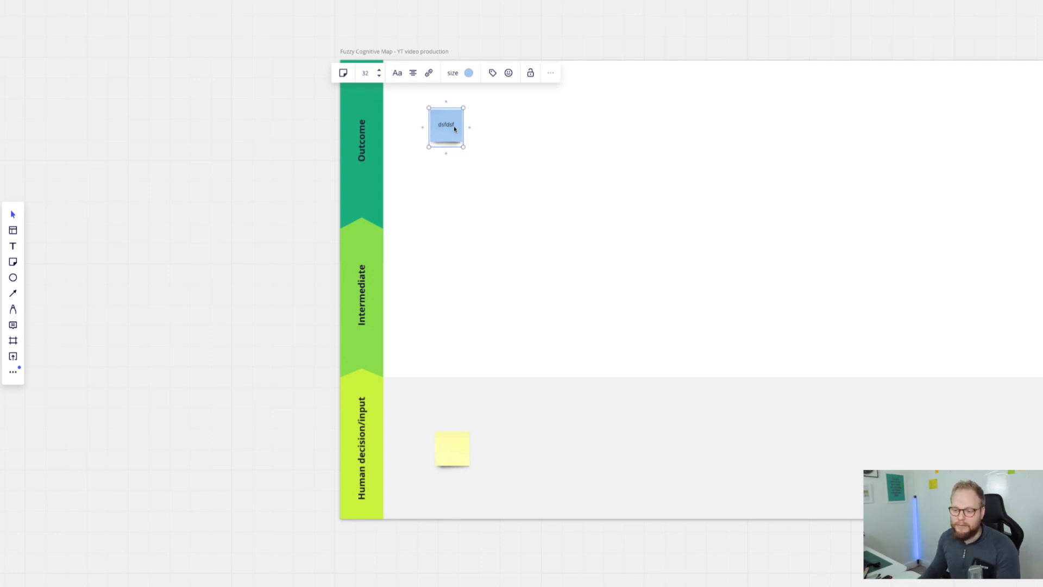
{"action": "type", "text": "View duration"}
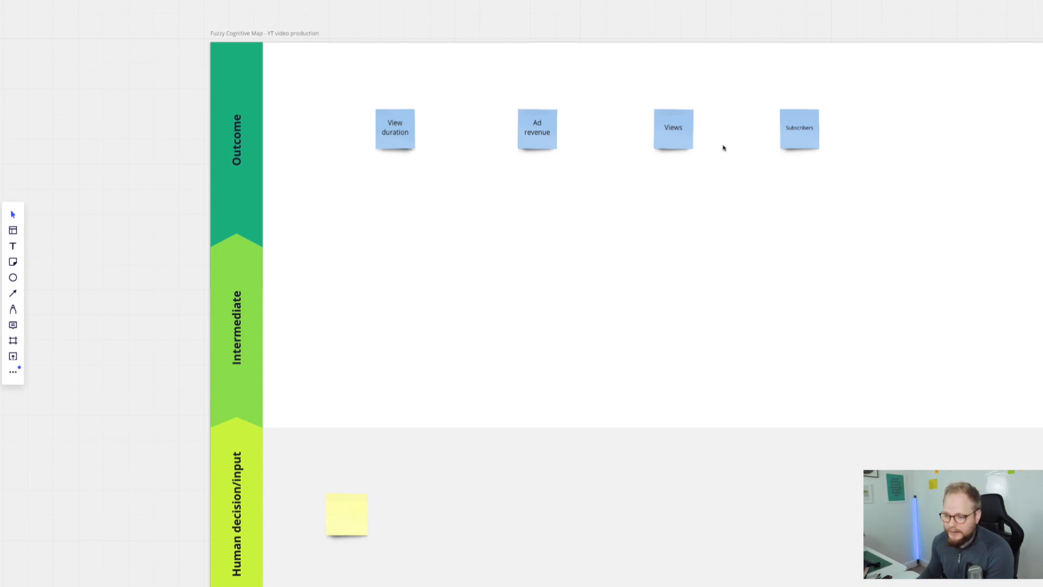
{"action": "mouse_move", "coordinate": [731, 162]}
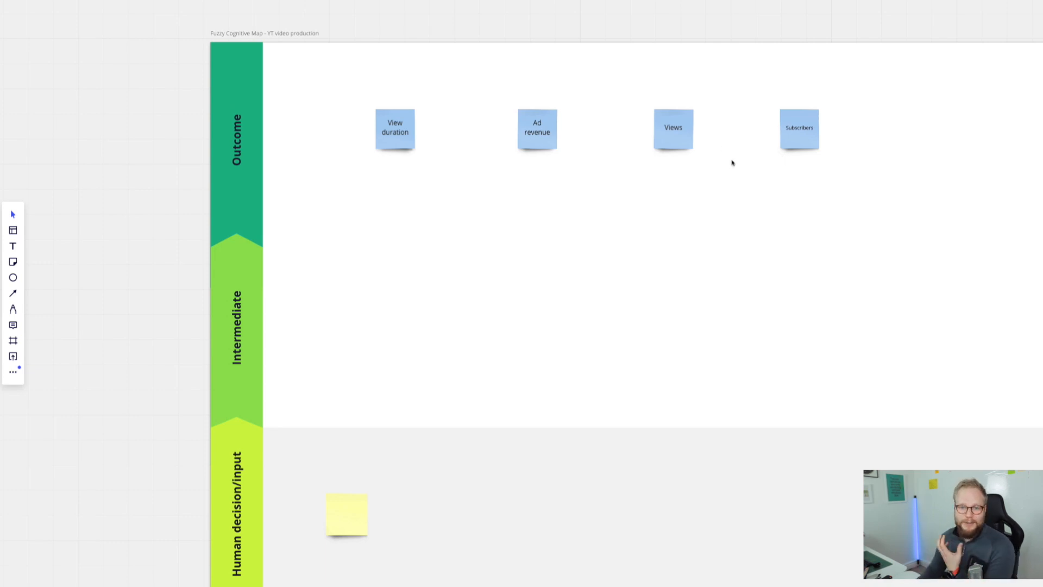
{"action": "mouse_move", "coordinate": [169, 420]}
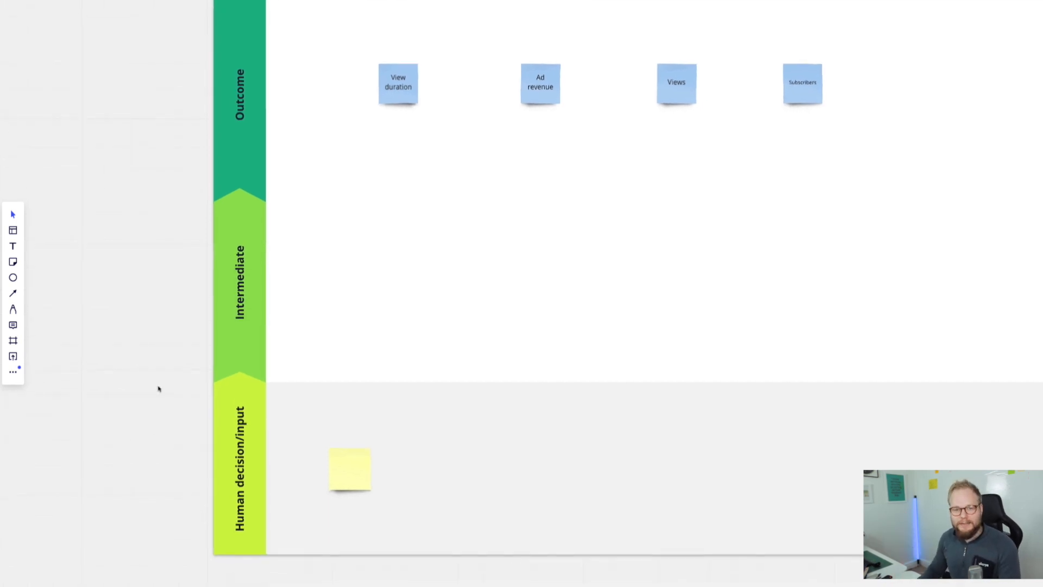
- Add a pink Thumbnail quality note in the Intermediate layer and link it up to Views
{"action": "left_click_drag", "start_coordinate": [349, 469], "coordinate": [402, 466]}
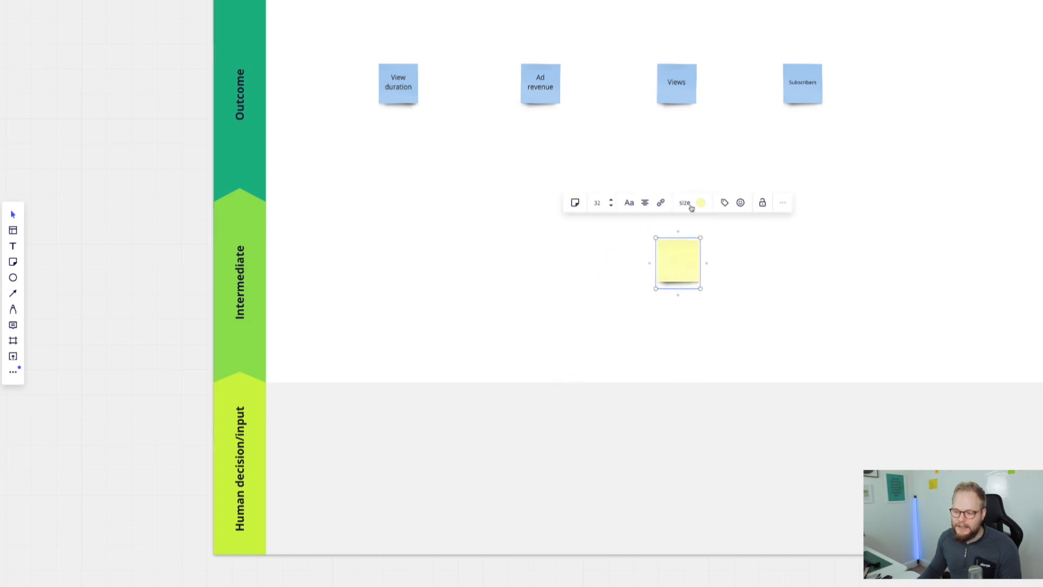
{"action": "left_click", "coordinate": [699, 202]}
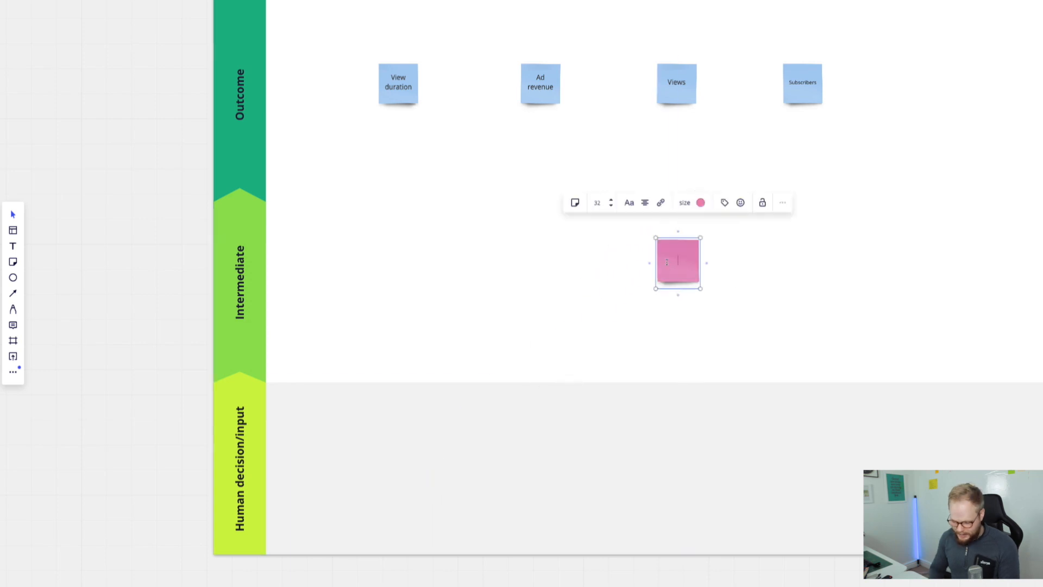
{"action": "type", "text": "Thumbnail"}
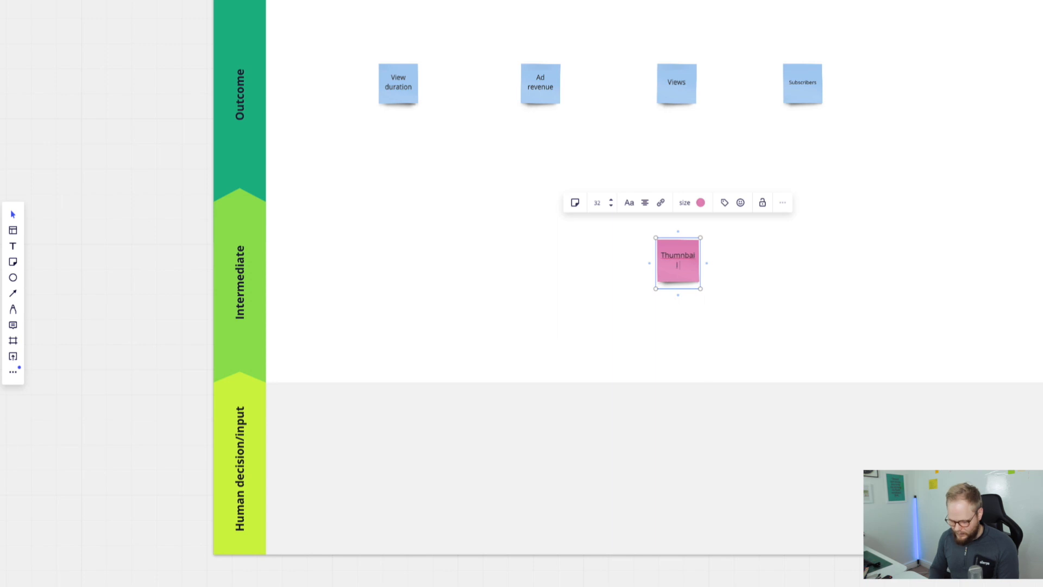
{"action": "type", "text": "quality"}
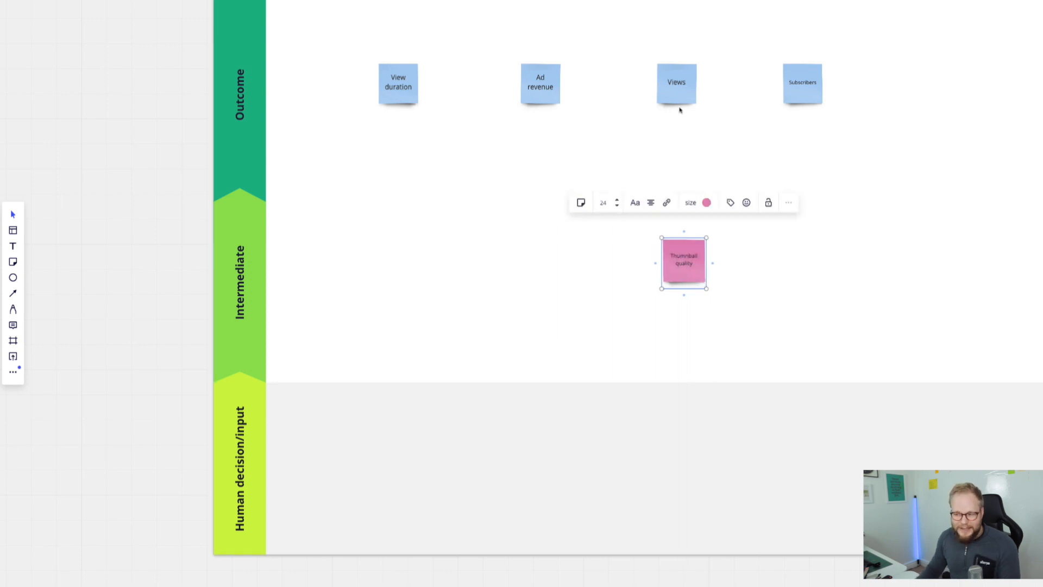
{"action": "left_click_drag", "start_coordinate": [676, 84], "coordinate": [705, 344]}
{"action": "type", "text": "Production time"}
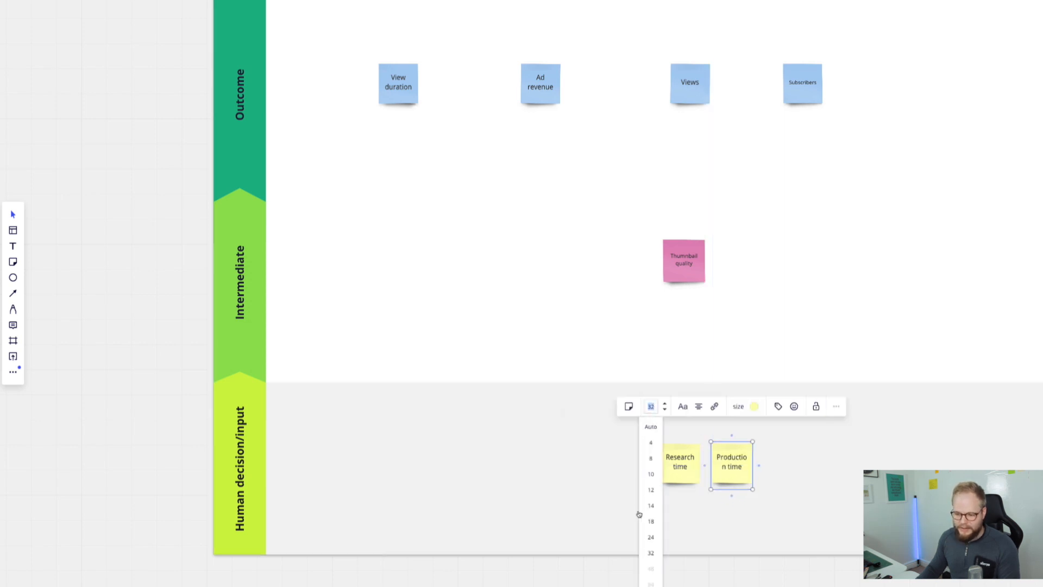
- Shift the Research time and Production time inputs leftward and link Production time to Thumbnail quality
{"action": "left_click_drag", "start_coordinate": [731, 461], "coordinate": [482, 460]}
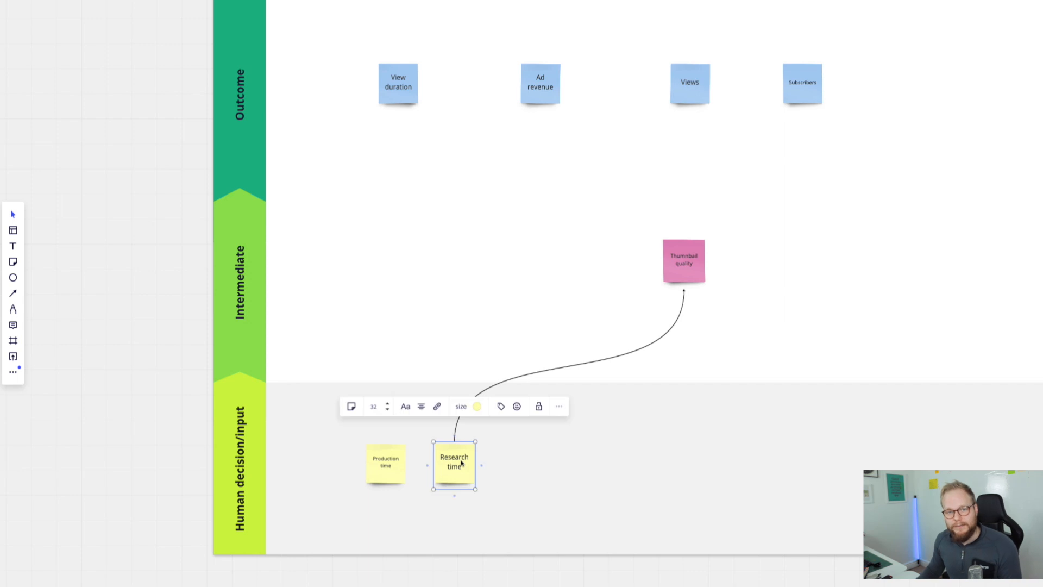
{"action": "left_click", "coordinate": [384, 464]}
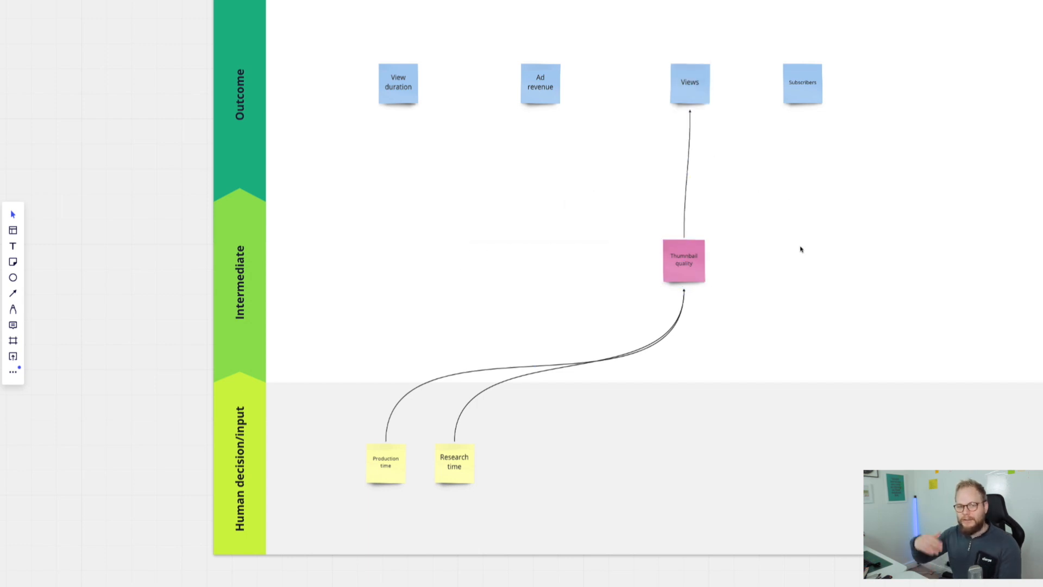
{"action": "left_click", "coordinate": [385, 465]}
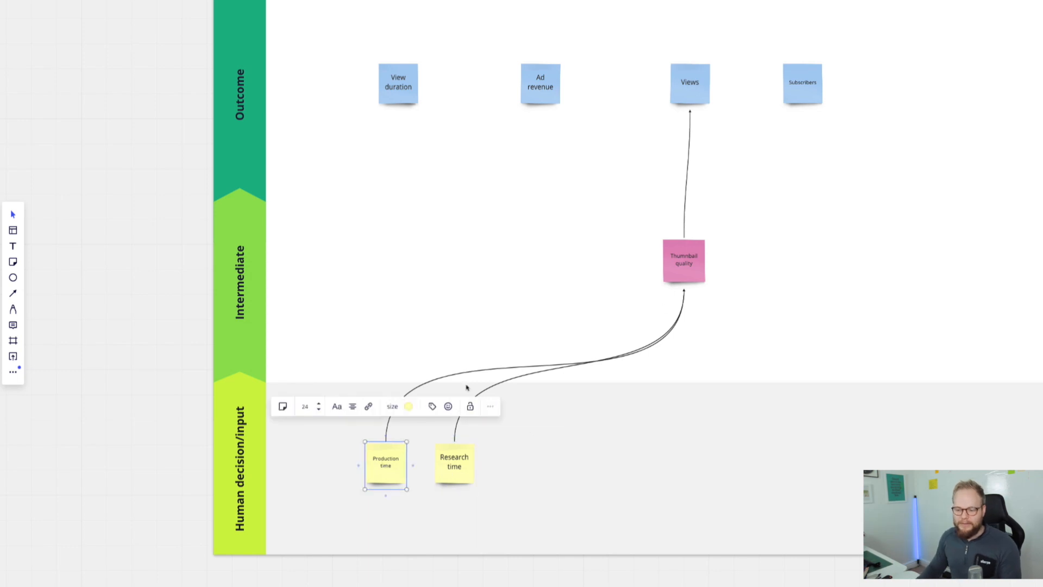
- Centre Thumbnail quality under Views and connect the Production time input up to it
{"action": "left_click", "coordinate": [683, 260]}
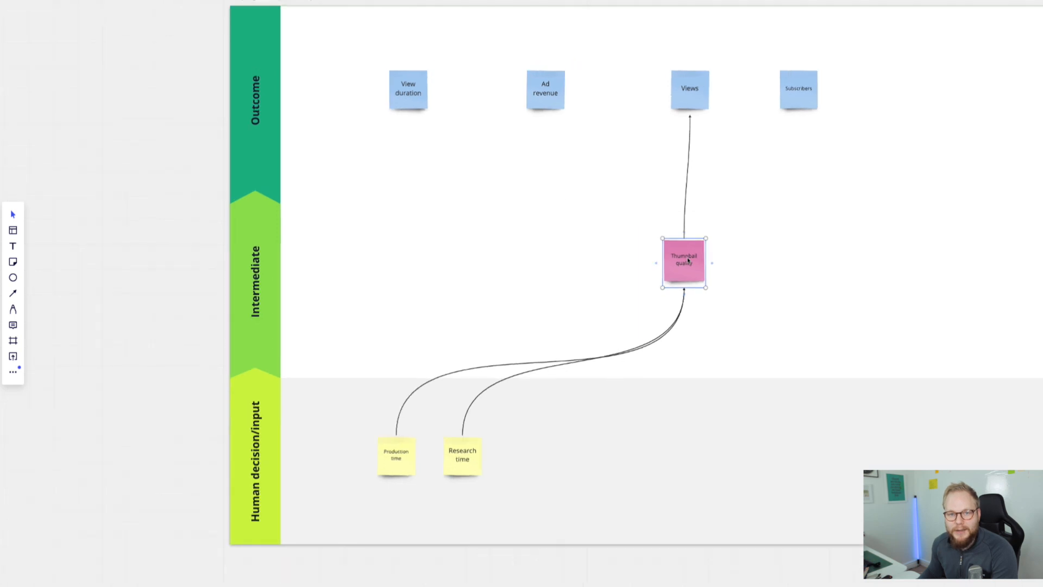
{"action": "left_click", "coordinate": [683, 261]}
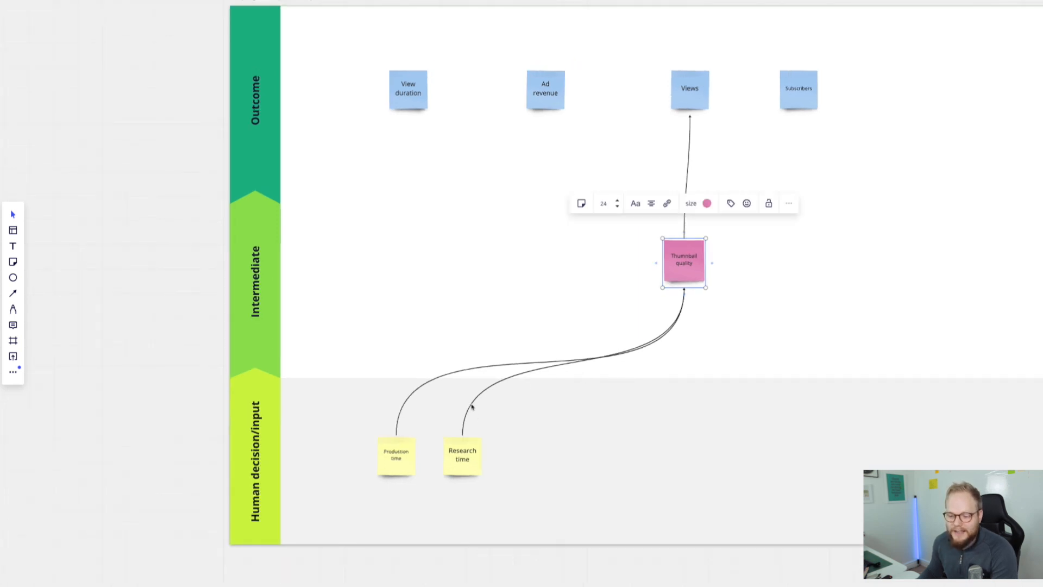
{"action": "left_click_drag", "start_coordinate": [683, 262], "coordinate": [689, 259]}
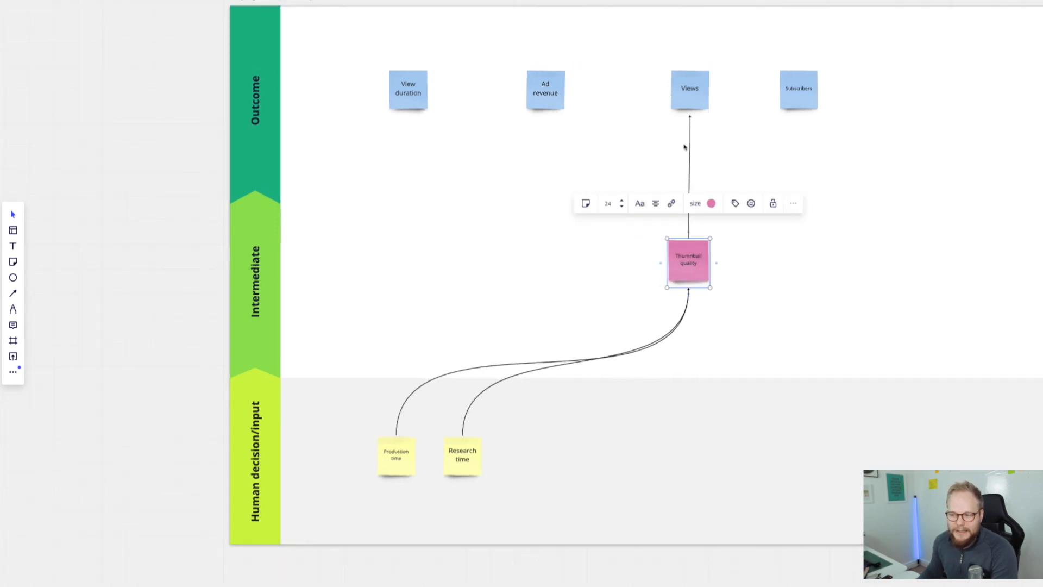
{"action": "left_click", "coordinate": [395, 455]}
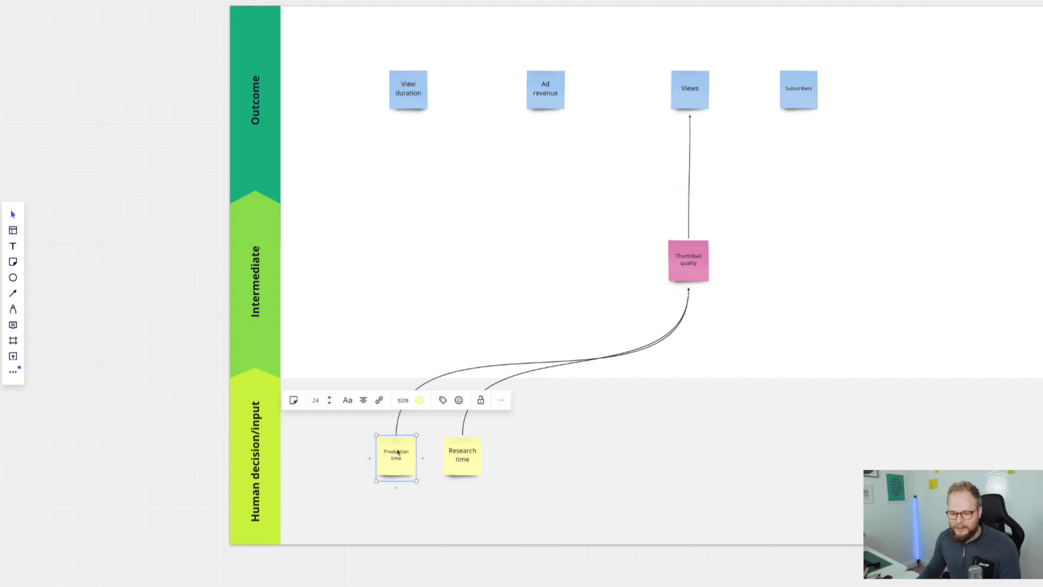
{"action": "left_click", "coordinate": [688, 261]}
{"action": "type", "text": "Video quality"}
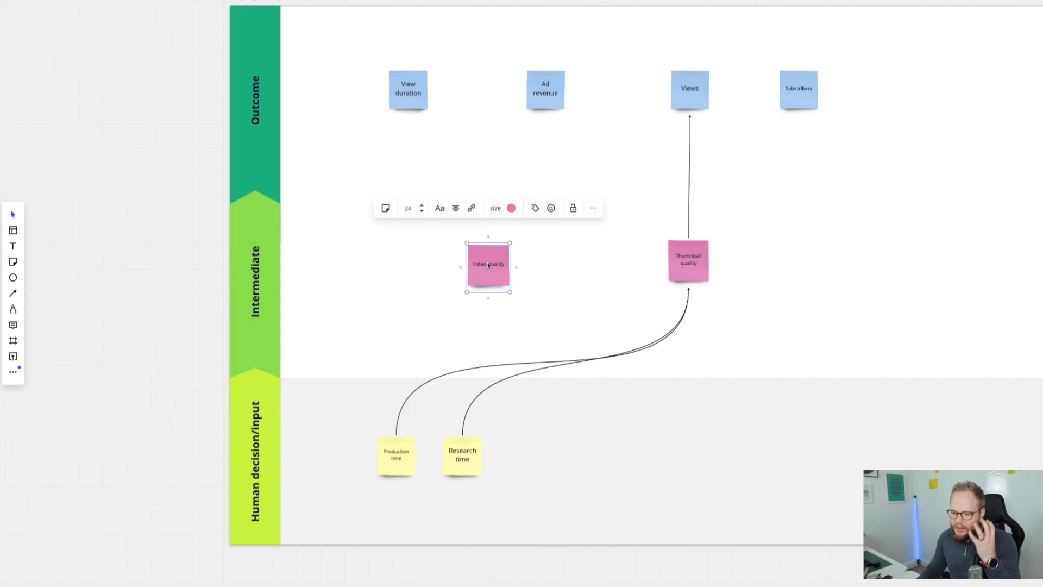
{"action": "left_click", "coordinate": [395, 455]}
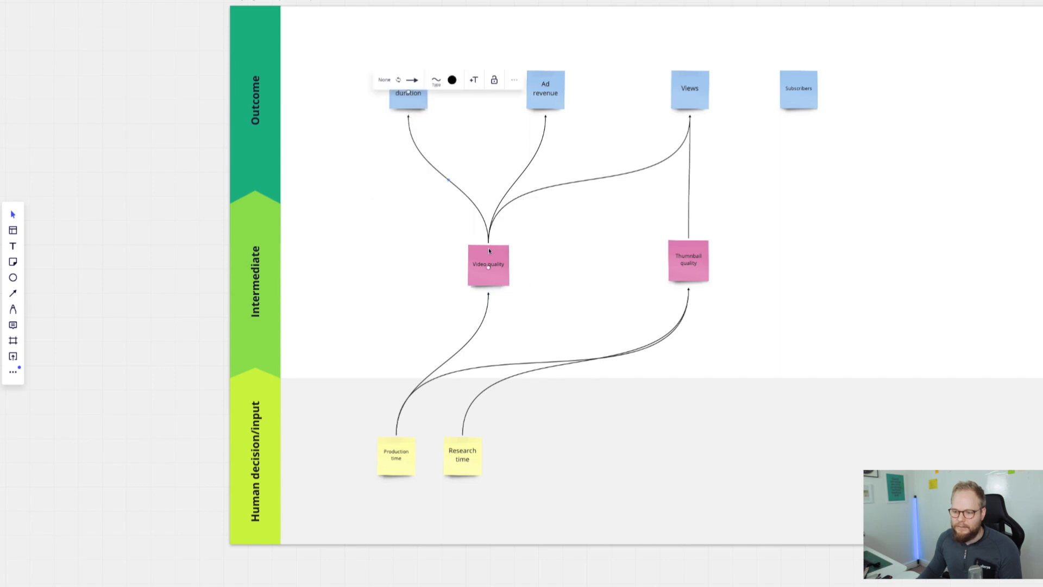
- Link Video quality up to Subscribers and move View duration down to sit just above Video quality
{"action": "left_click_drag", "start_coordinate": [489, 243], "coordinate": [798, 123]}
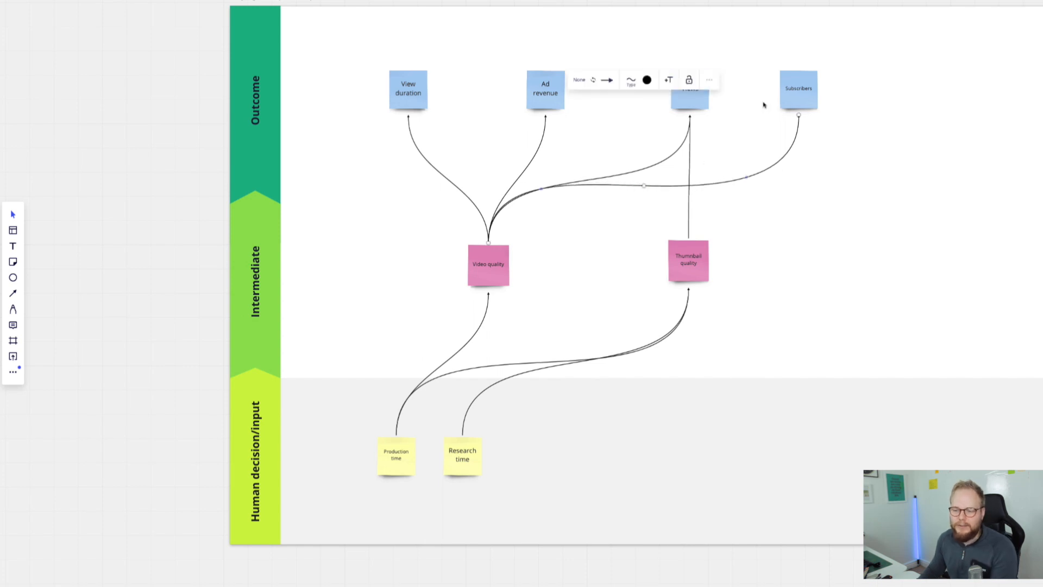
{"action": "mouse_move", "coordinate": [405, 102]}
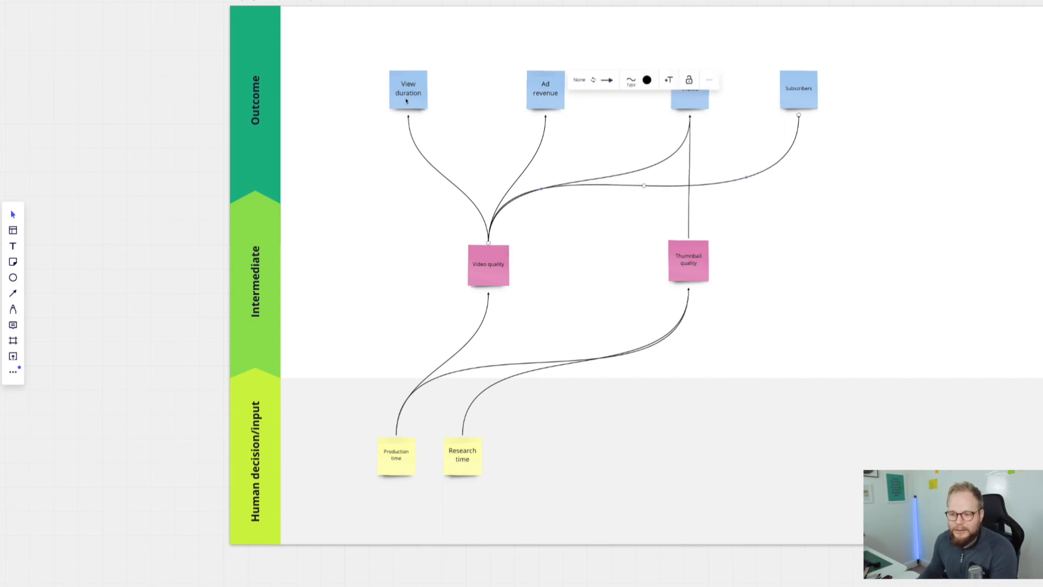
{"action": "left_click", "coordinate": [407, 91]}
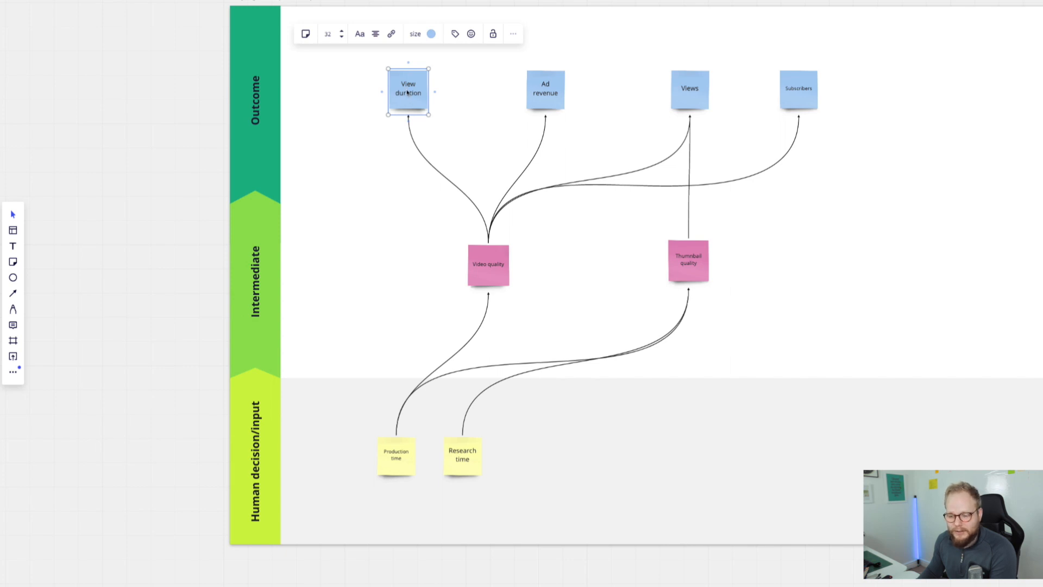
{"action": "left_click_drag", "start_coordinate": [407, 91], "coordinate": [556, 227]}
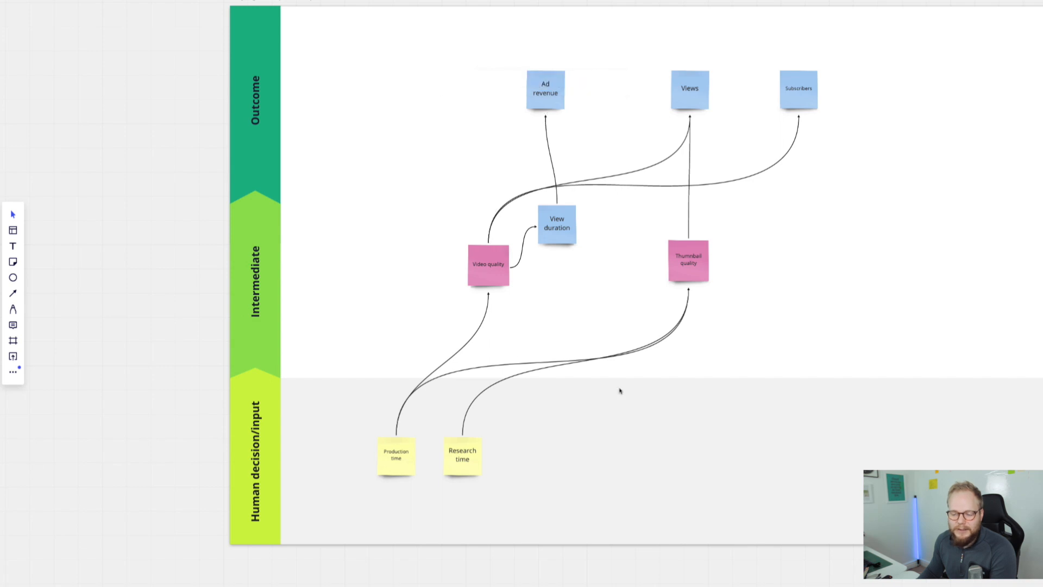
{"action": "left_click_drag", "start_coordinate": [557, 225], "coordinate": [462, 210]}
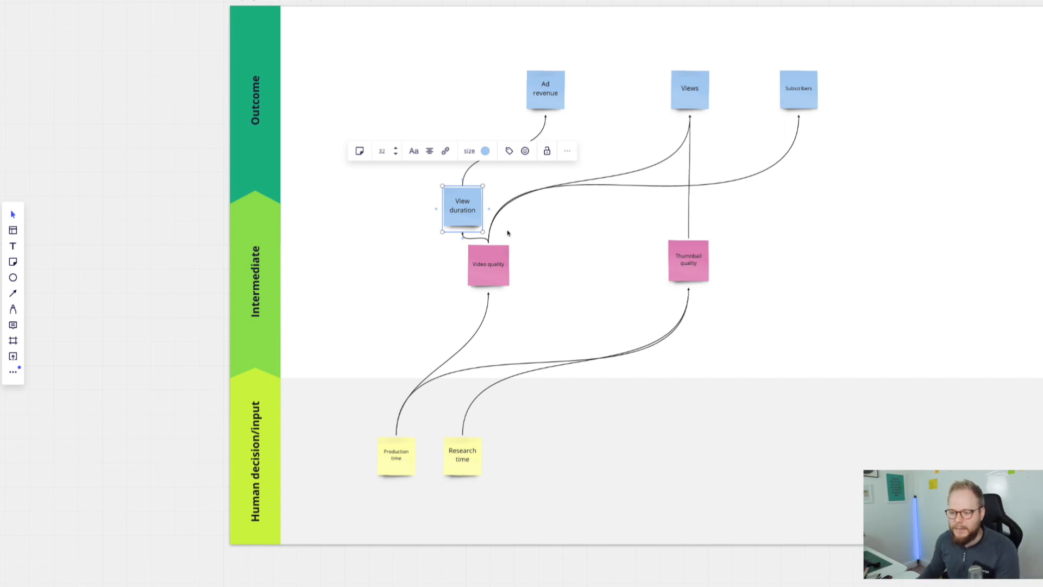
- Label the View duration–Ad revenue link 100 and copy the label onto the Video quality–View duration link
{"action": "left_click", "coordinate": [566, 274]}
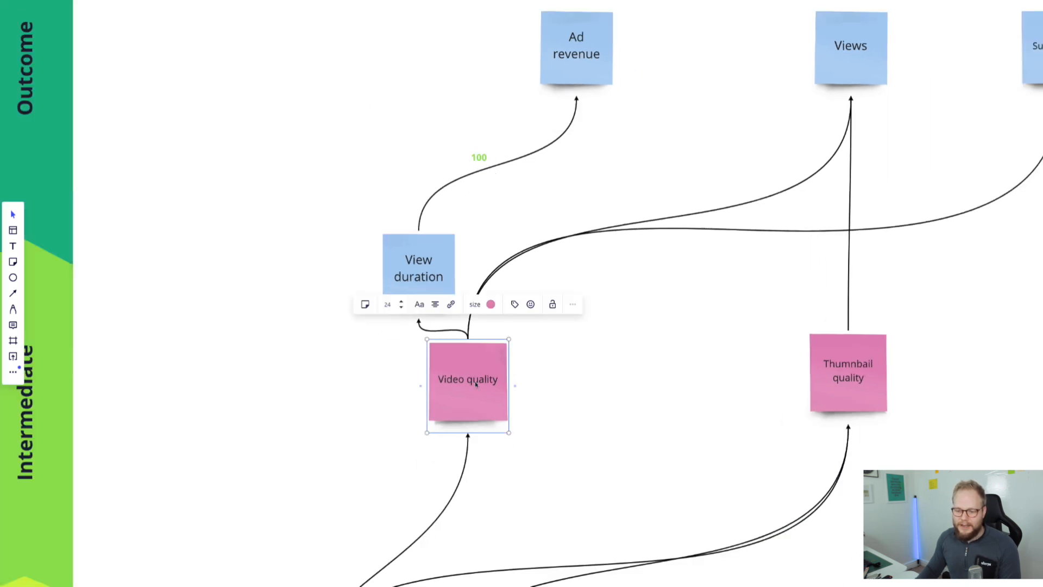
{"action": "left_click", "coordinate": [417, 267]}
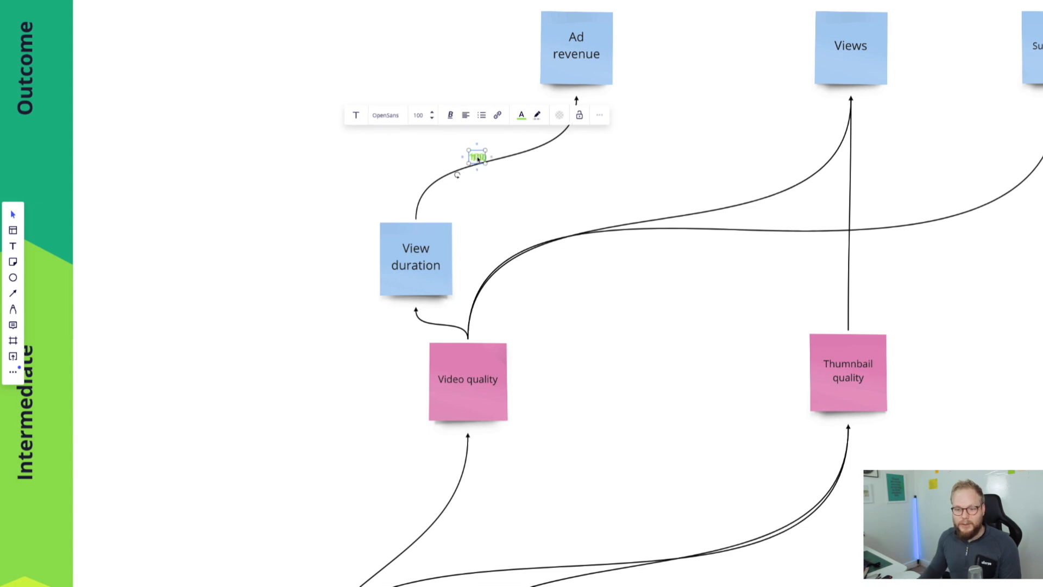
{"action": "left_click_drag", "start_coordinate": [476, 157], "coordinate": [438, 320]}
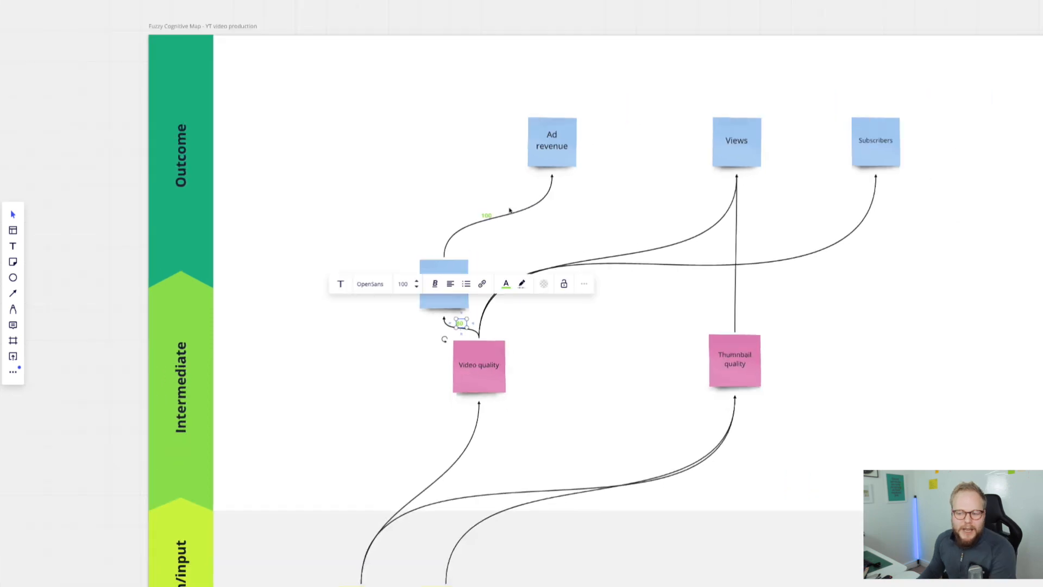
{"action": "mouse_move", "coordinate": [589, 332]}
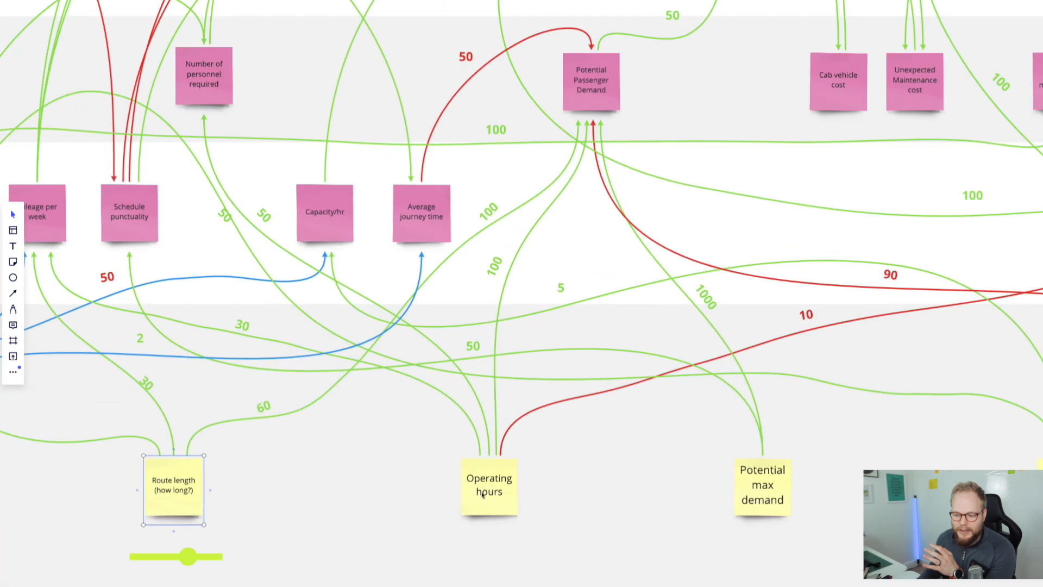
- Return to the car-hailing map and examine the Operating hours and Potential max demand inputs
{"action": "left_click", "coordinate": [489, 486]}
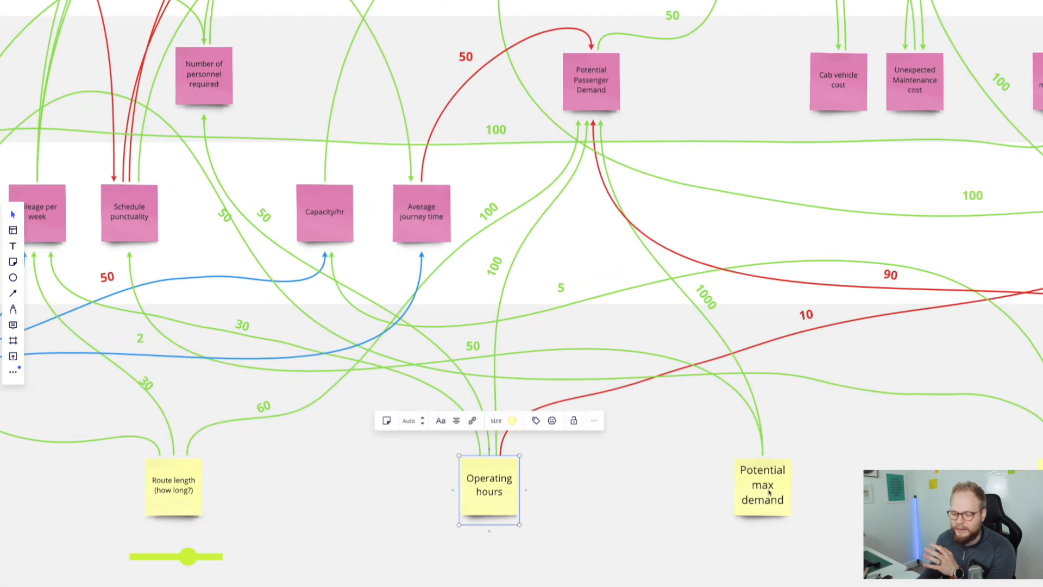
{"action": "left_click", "coordinate": [761, 486]}
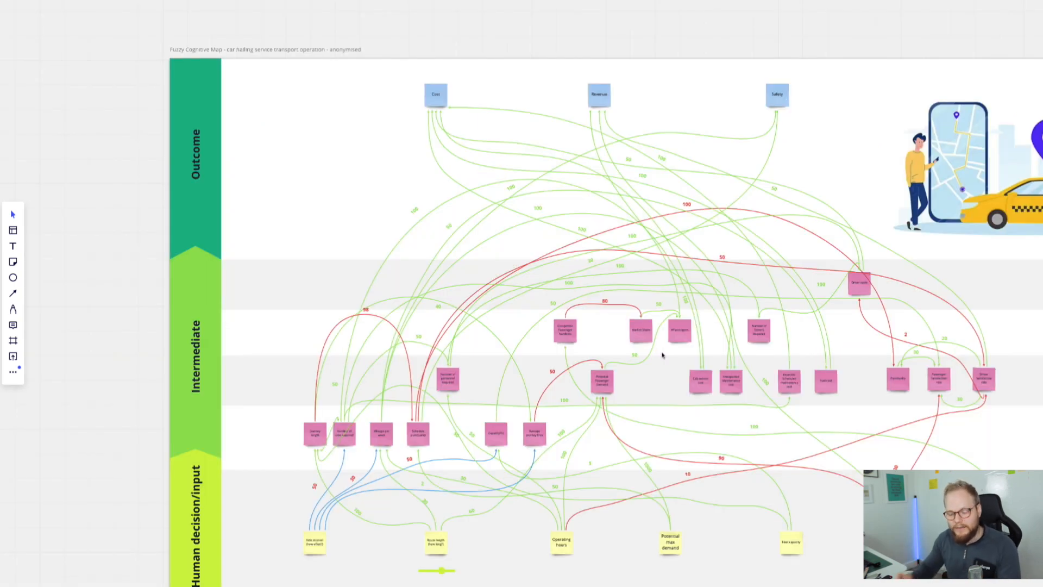
{"action": "left_click", "coordinate": [670, 542]}
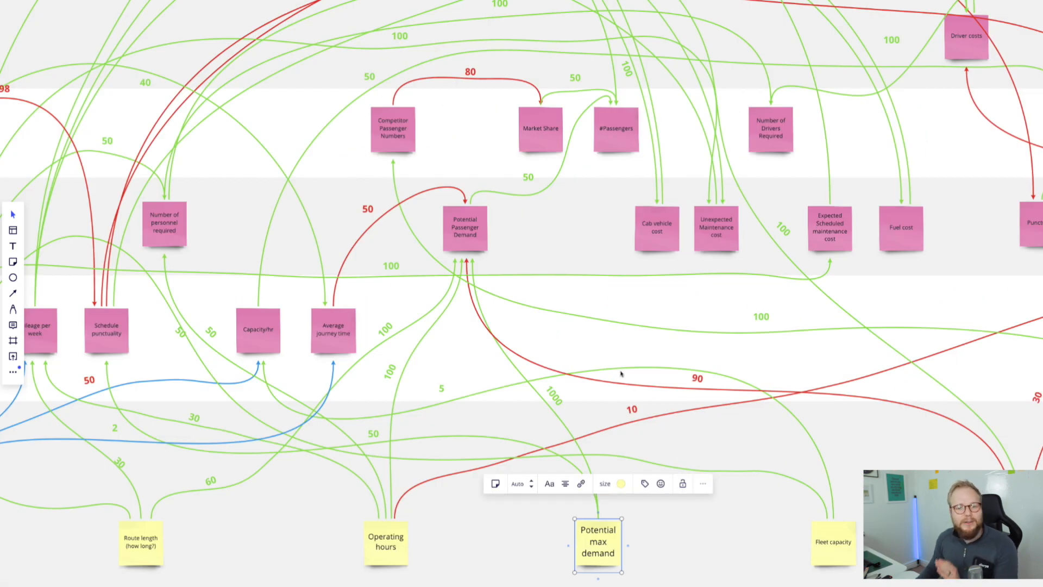
{"action": "mouse_move", "coordinate": [560, 419]}
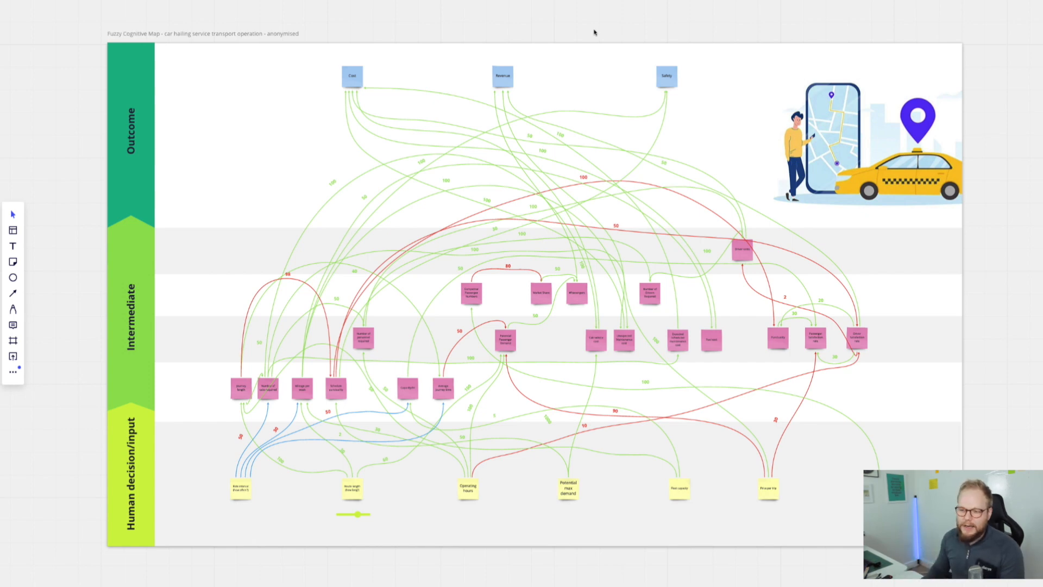
{"action": "mouse_move", "coordinate": [597, 233]}
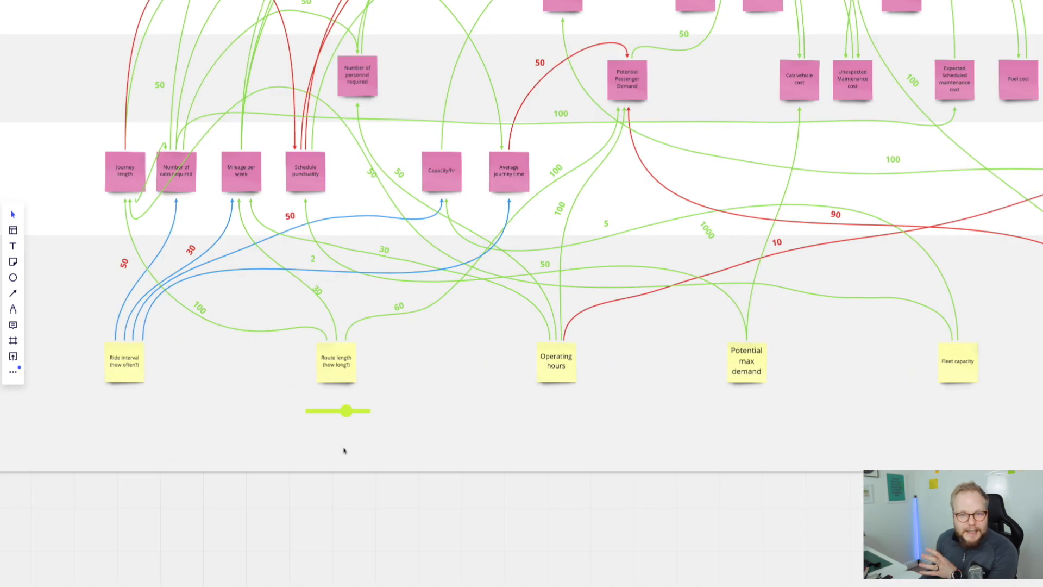
{"action": "left_click", "coordinate": [124, 360]}
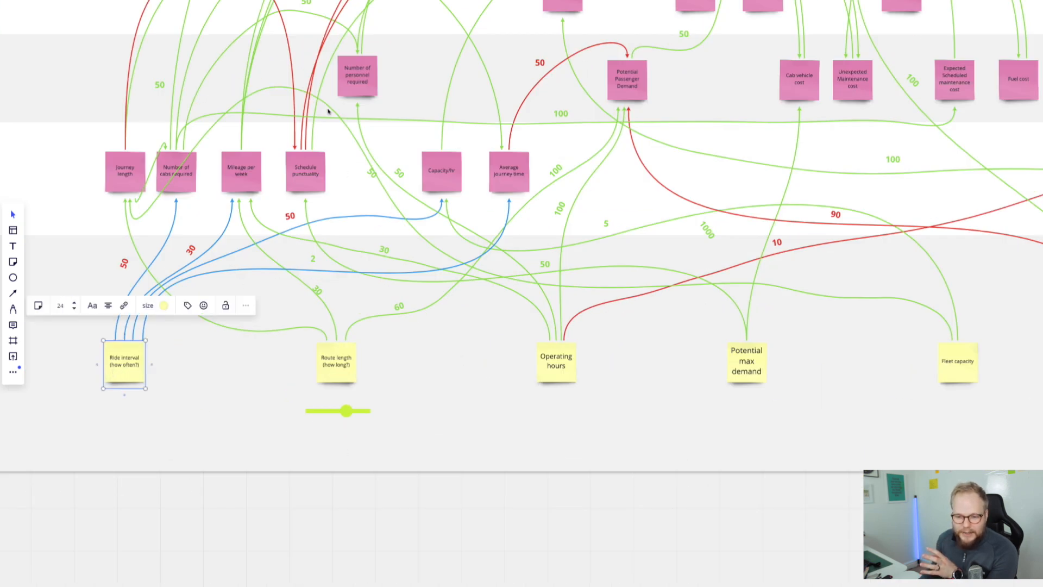
{"action": "left_click", "coordinate": [357, 75]}
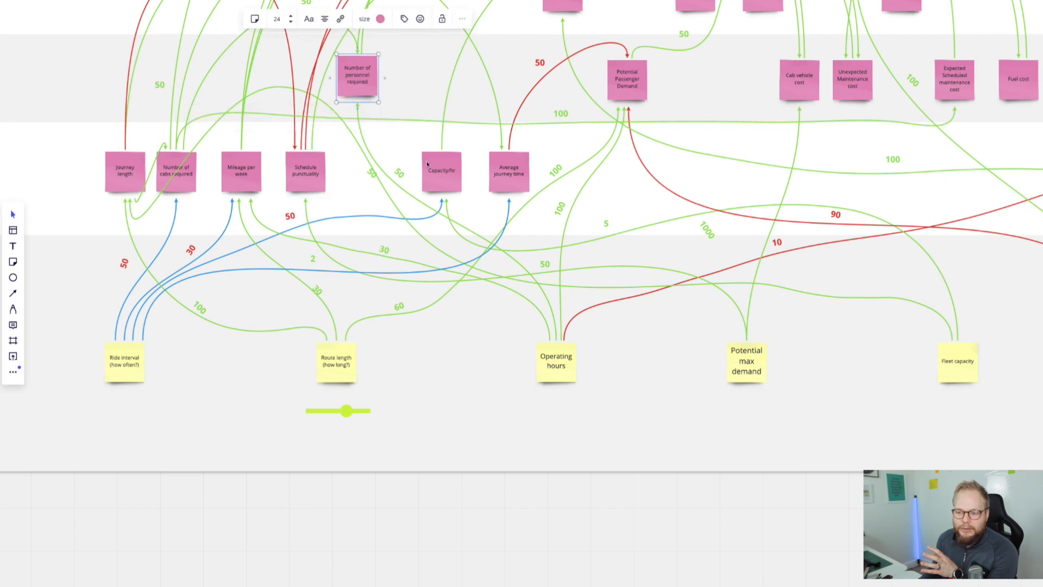
{"action": "left_click", "coordinate": [508, 170]}
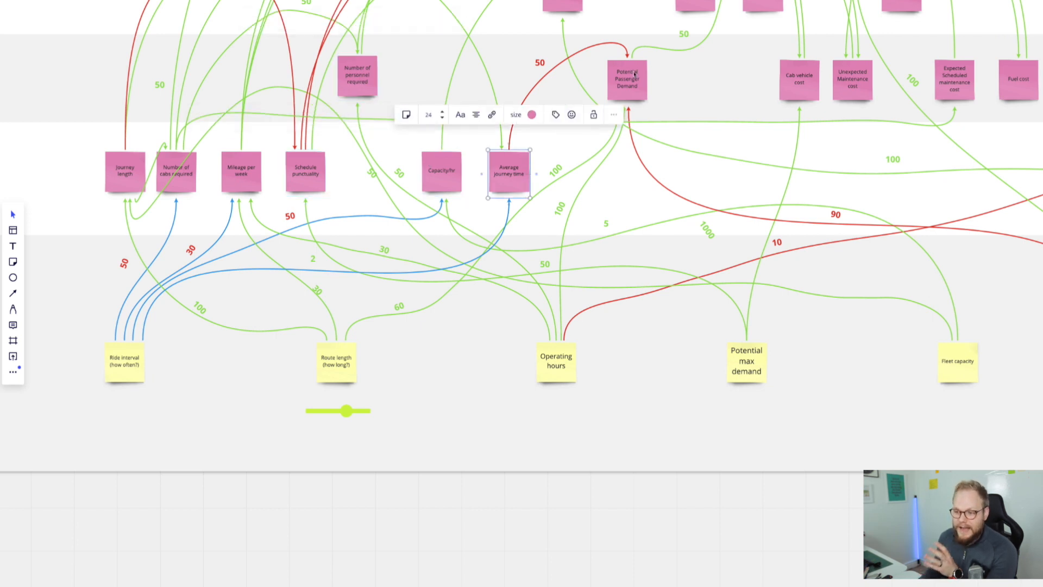
{"action": "left_click", "coordinate": [626, 78]}
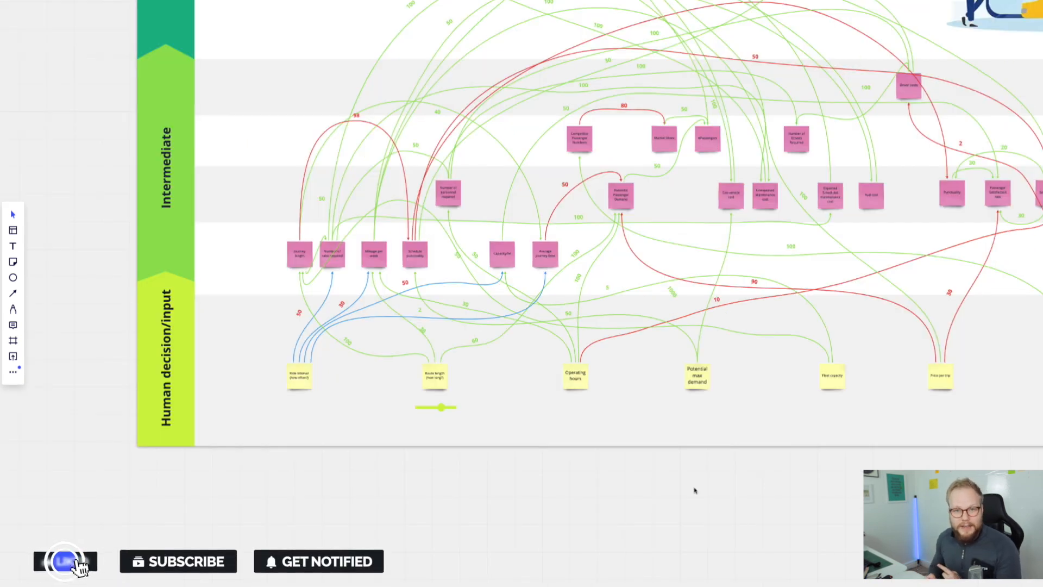
{"action": "left_click", "coordinate": [179, 561]}
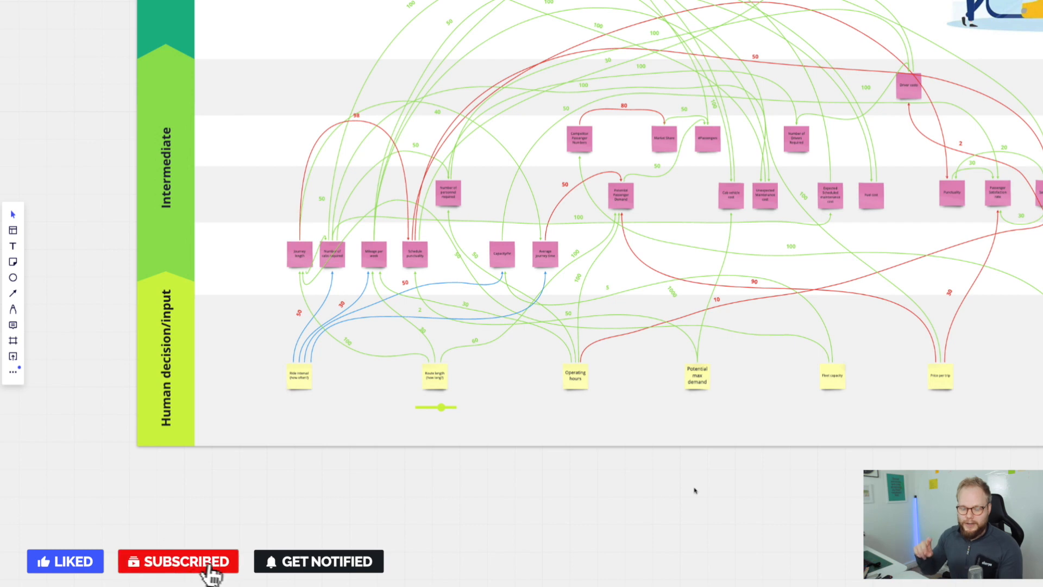